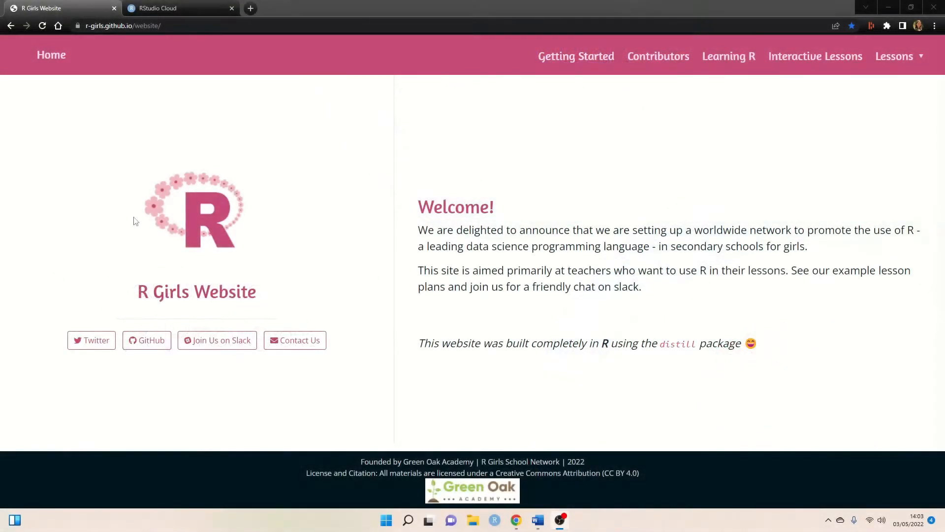
Step: Go to the Getting Started resources page from the top navigation bar
left_click(574, 56)
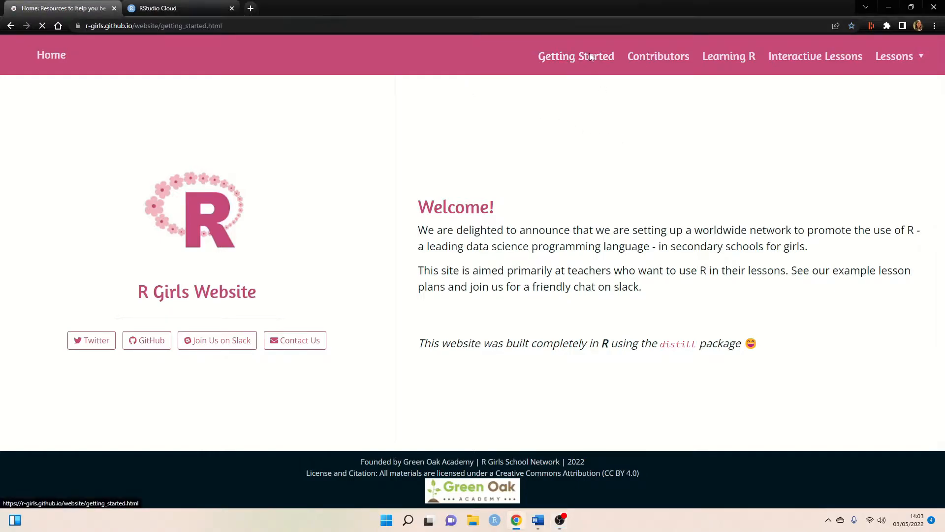
left_click(576, 55)
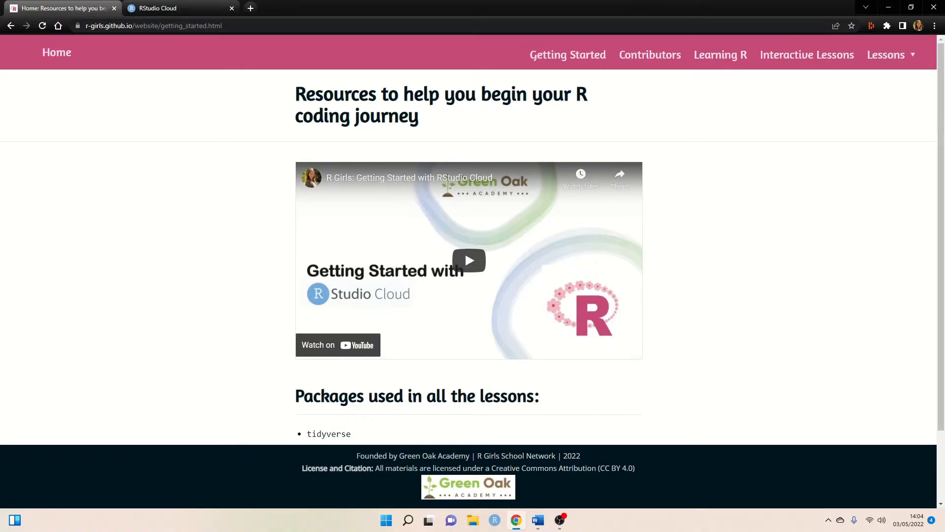
Step: Choose Geography Lessons and open 'Plotting rainfall data from Australian cities'
left_click(890, 54)
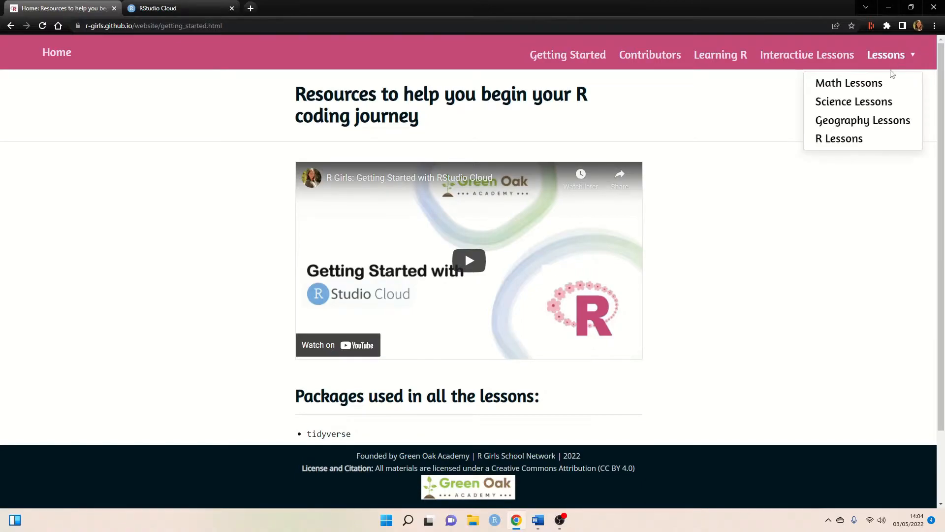
mouse_move(863, 121)
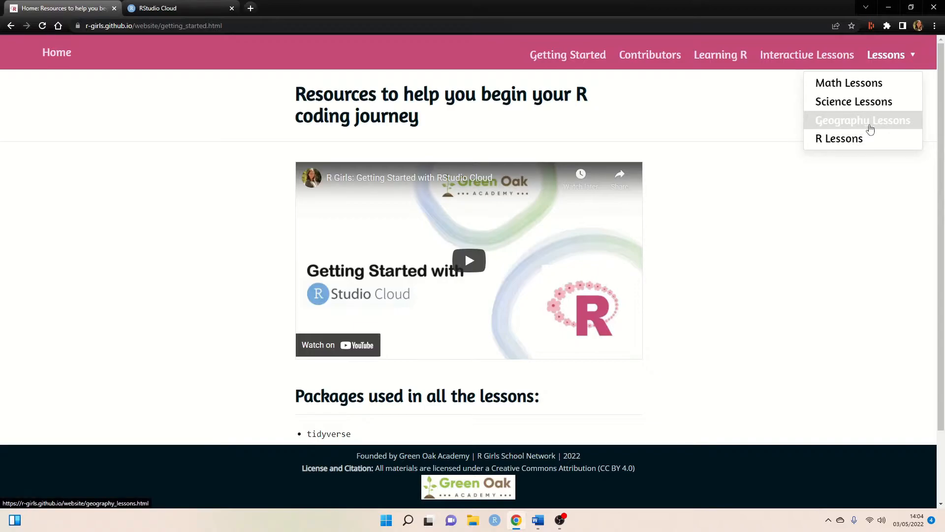
left_click(862, 120)
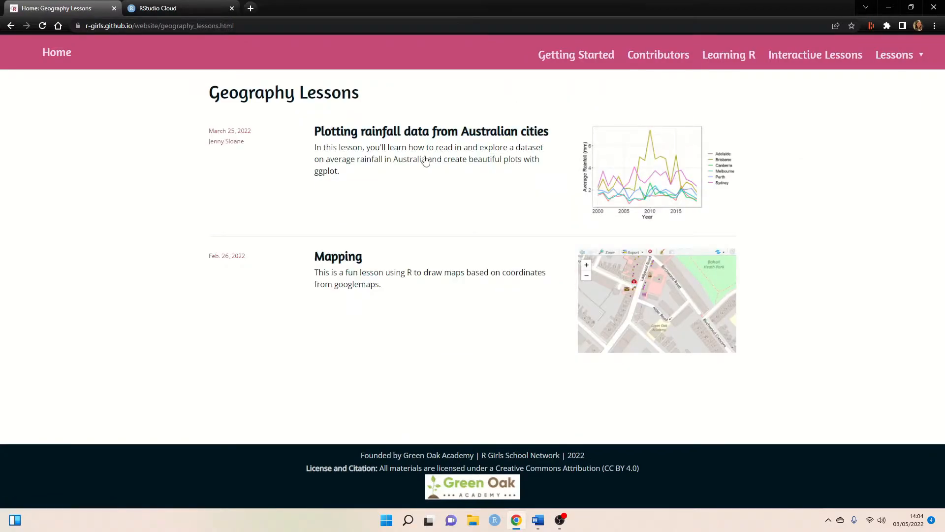
left_click(431, 131)
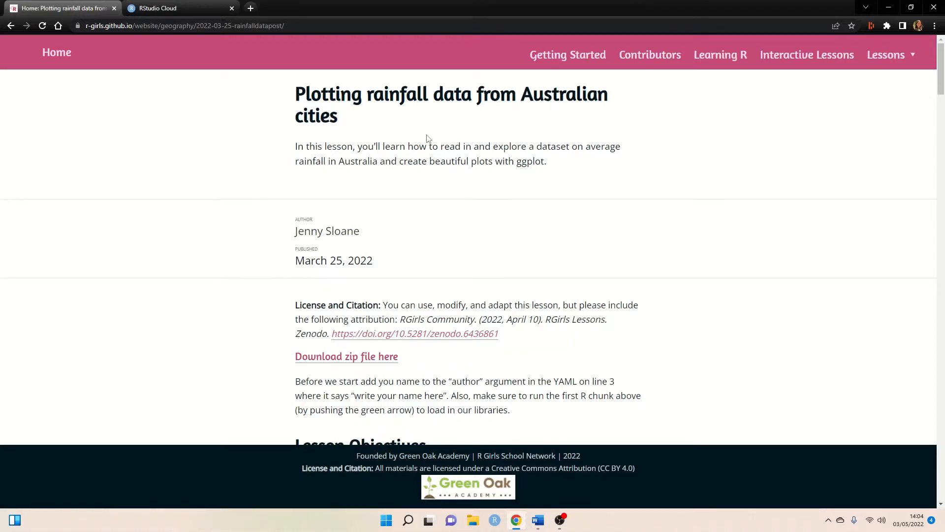
Step: Download the lesson's download.zip and open it to see rainfall_clean and rainfall_data
scroll("down", 3)
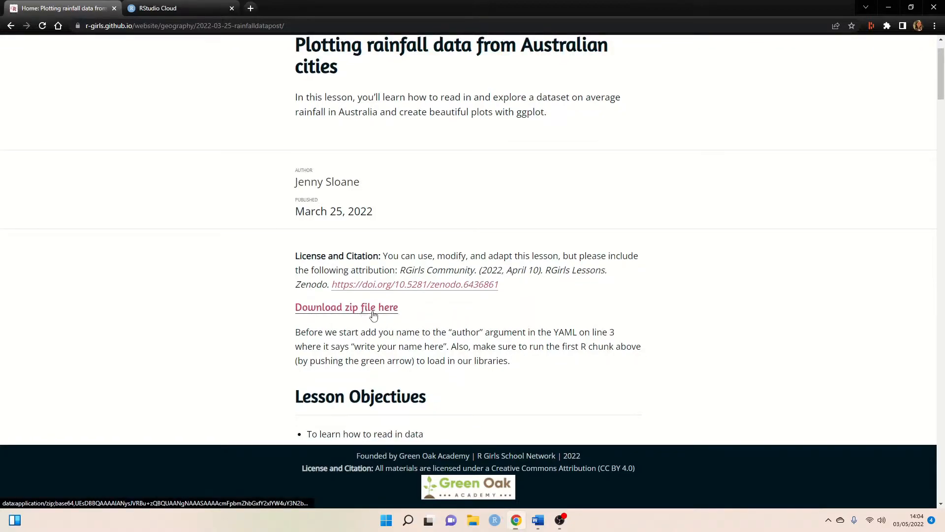
left_click(345, 307)
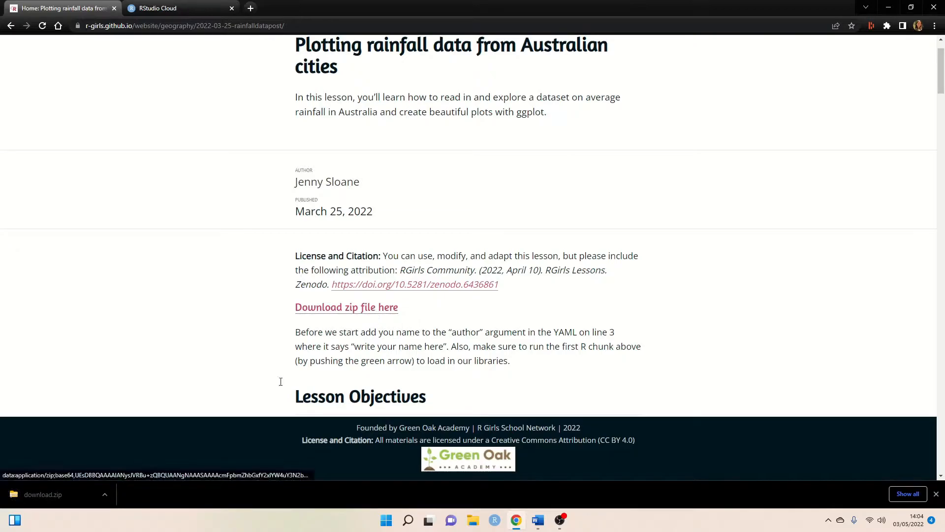
left_click(43, 493)
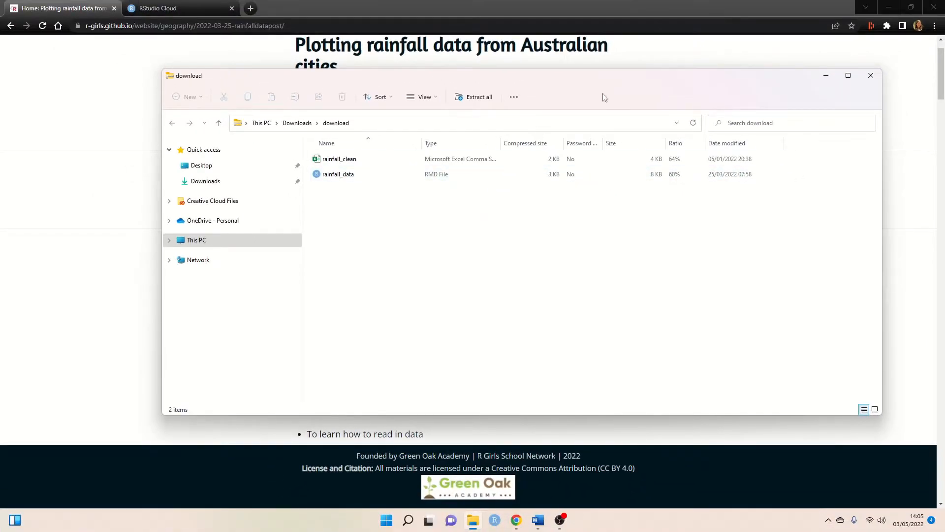
left_click(338, 159)
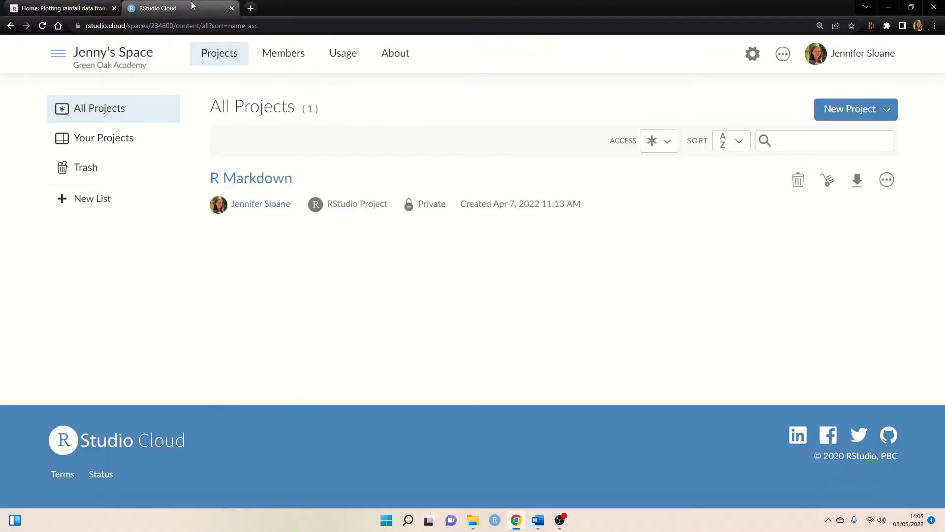
mouse_move(184, 83)
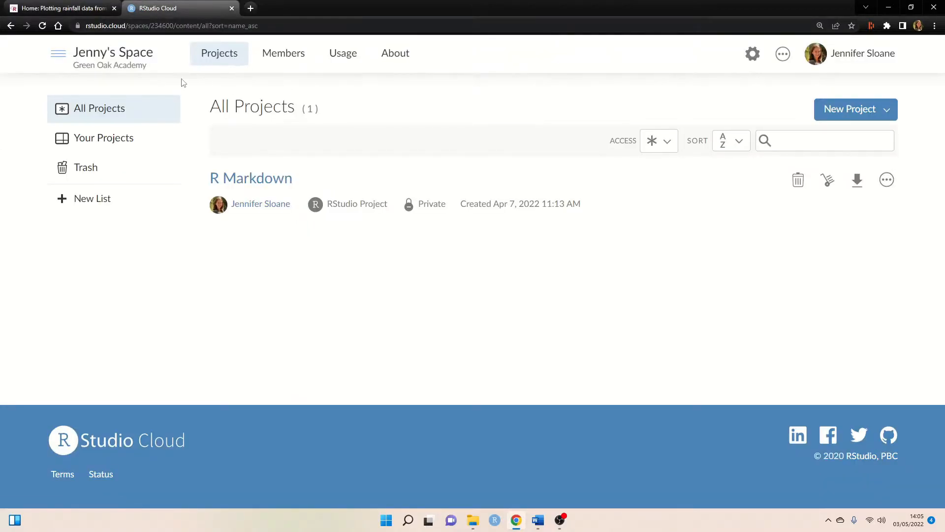
mouse_move(116, 74)
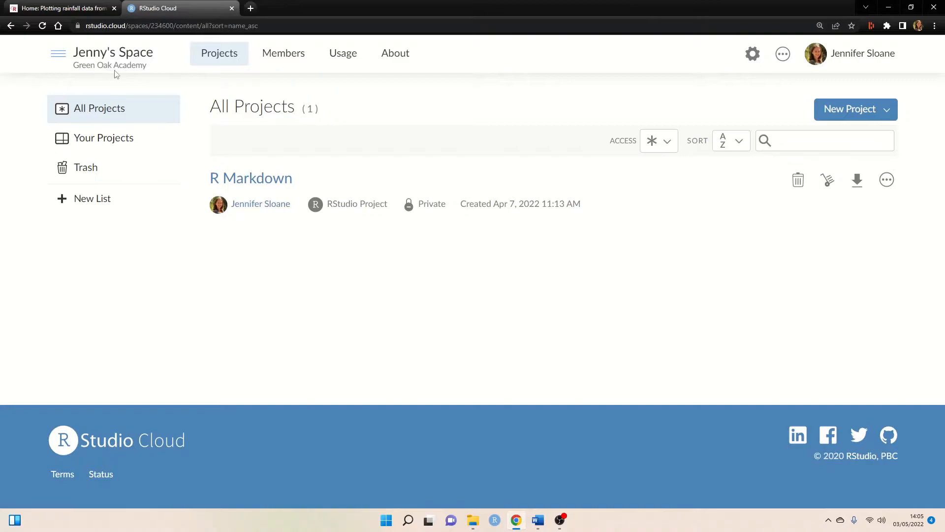
mouse_move(141, 66)
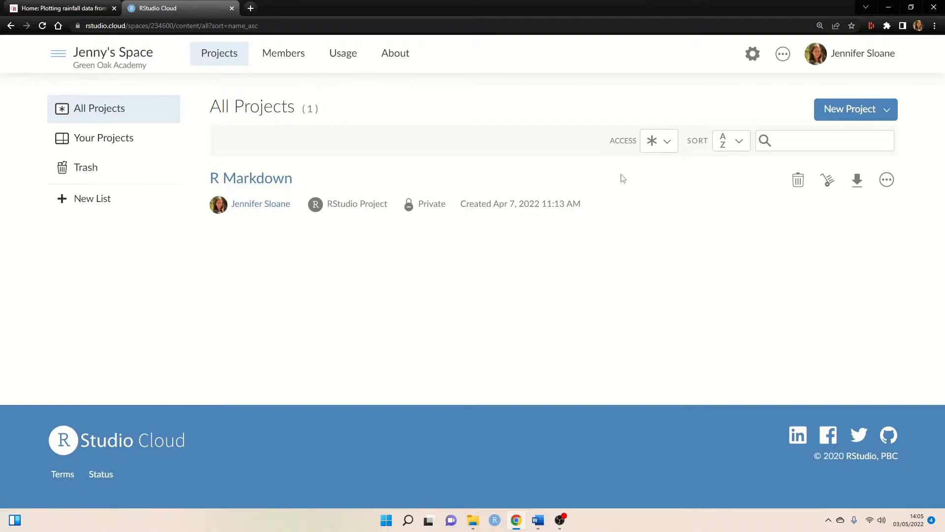
mouse_move(643, 179)
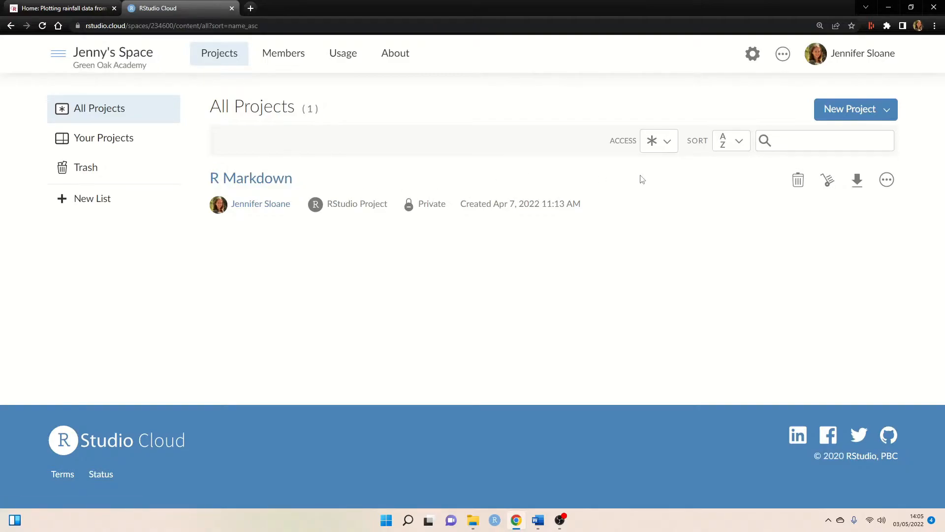
mouse_move(718, 159)
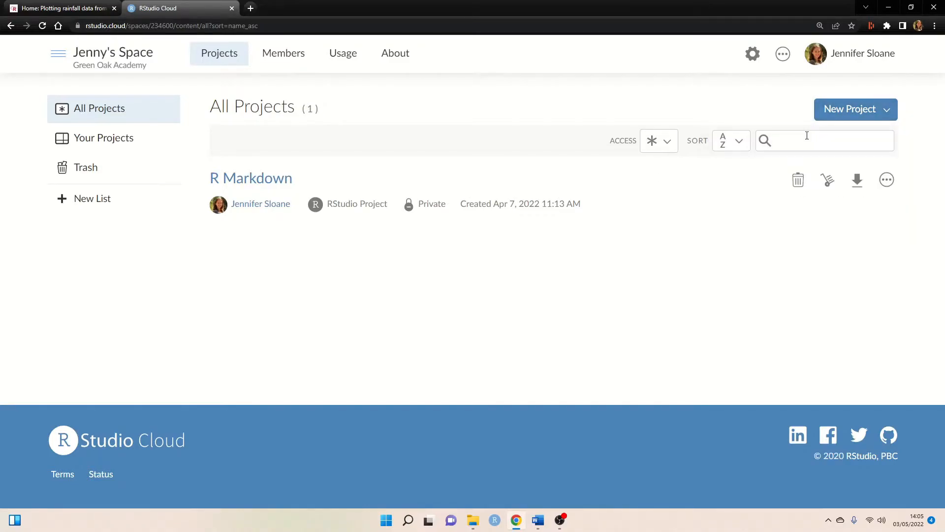
Step: Start a new RStudio Cloud project, opening as Untitled Project
left_click(849, 109)
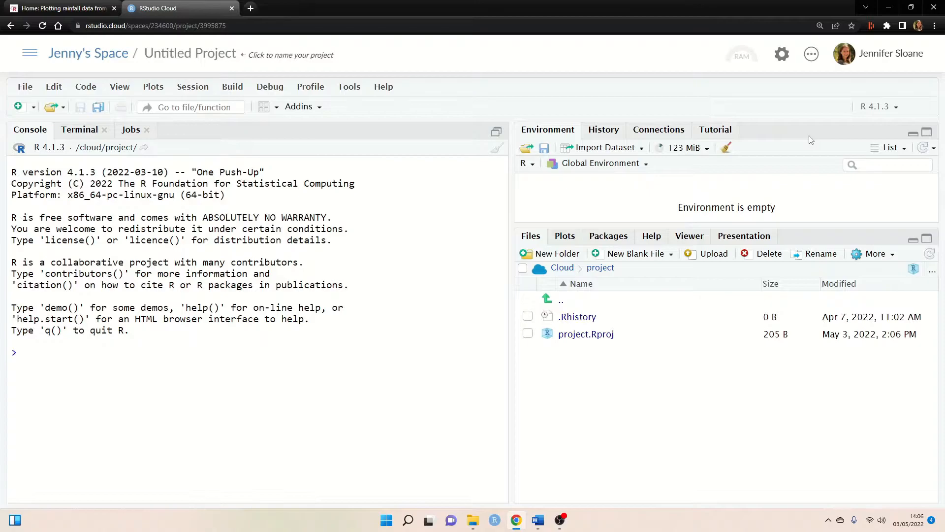
Step: Rename the untitled project to 'Plotting Rainfall'
left_click(189, 54)
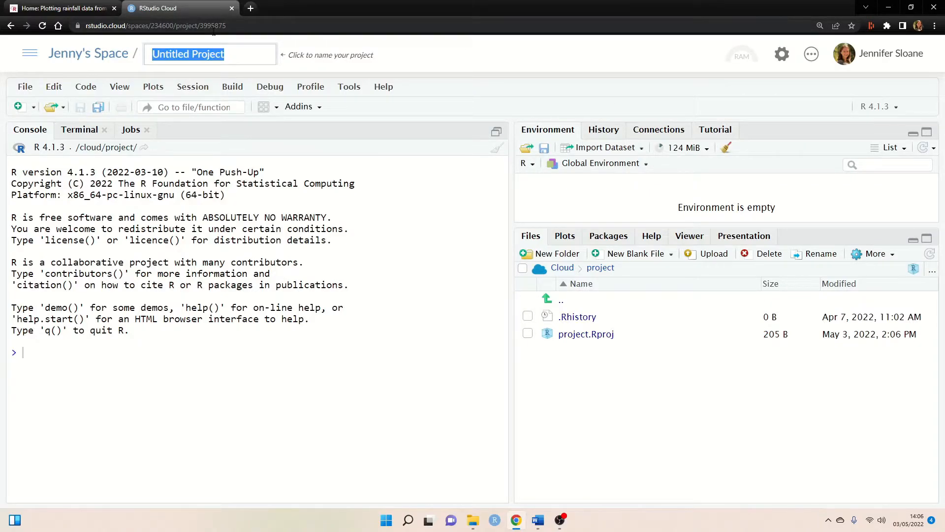
type("Plot")
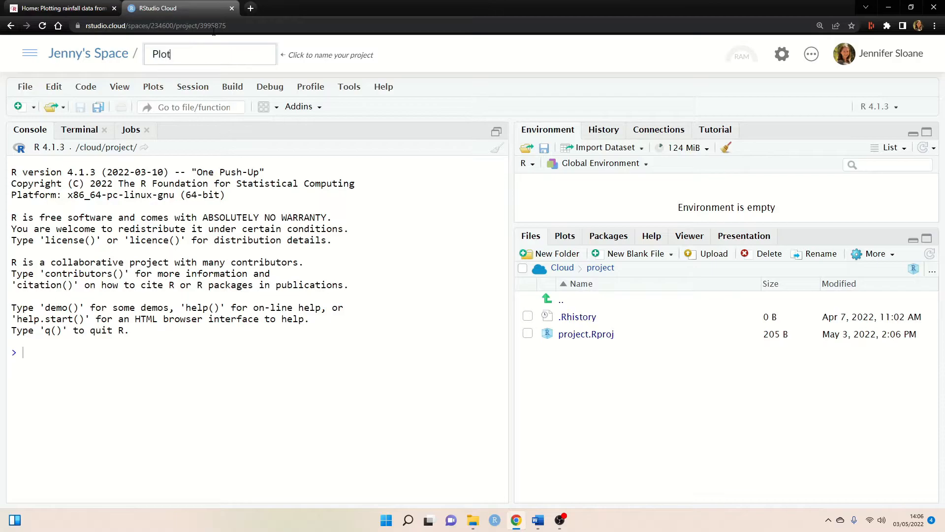
type("Plotting Rainfall")
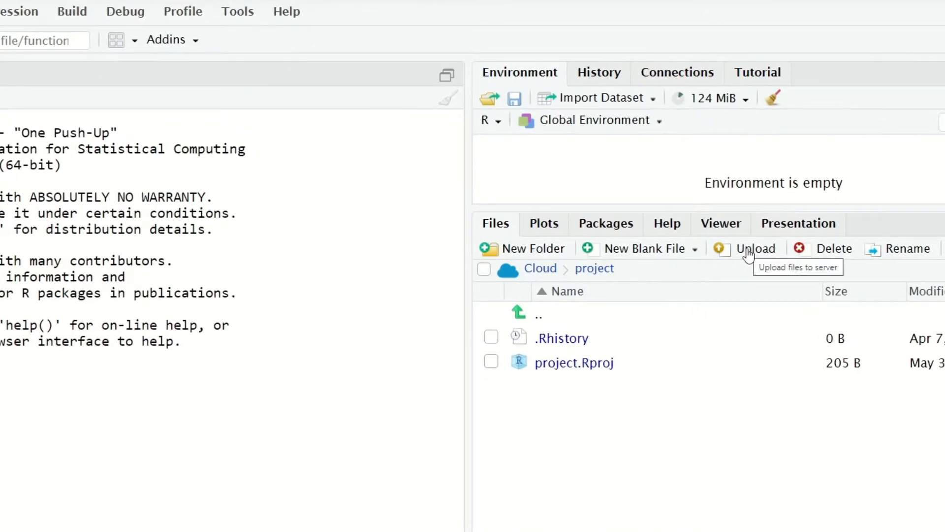
Step: Upload rainfall_clean.csv from the desktop into the project's files
left_click(755, 248)
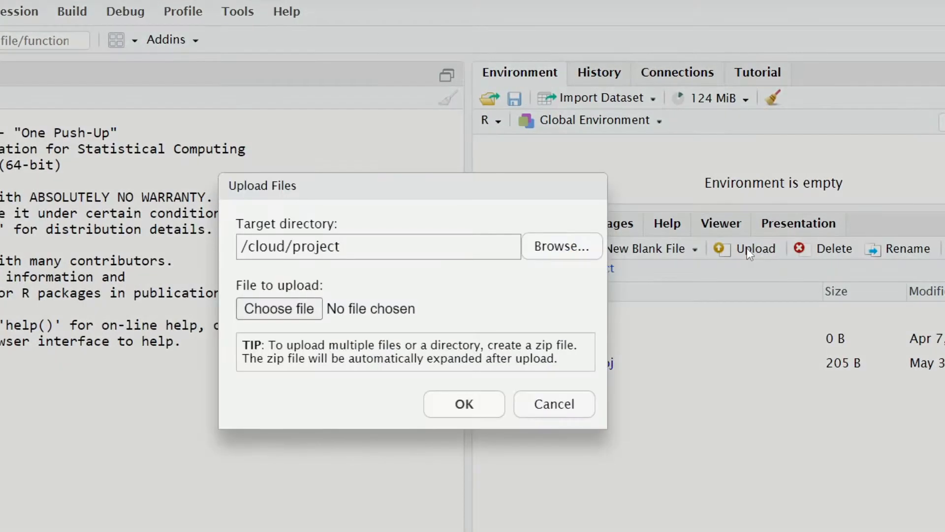
left_click(278, 308)
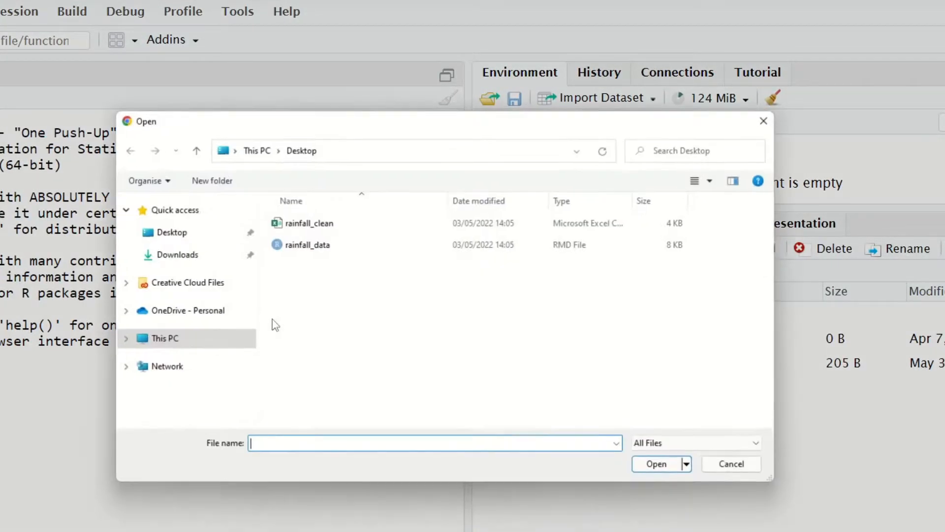
left_click(308, 223)
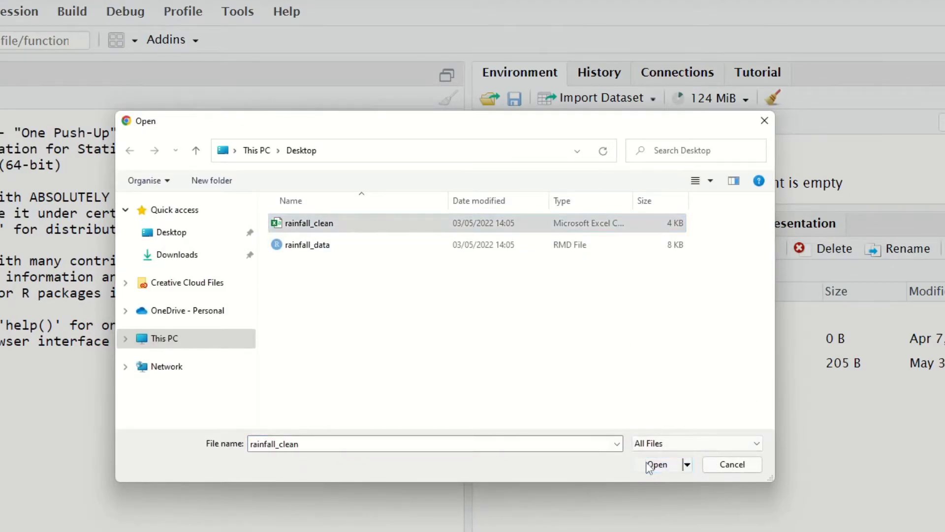
left_click(657, 463)
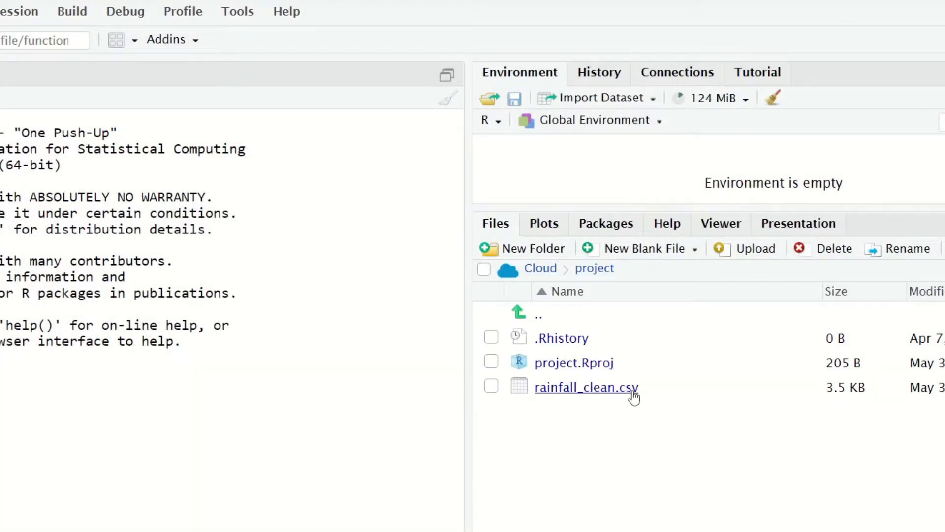
Step: Upload rainfall_data.Rmd from the desktop into the project's files
left_click(755, 248)
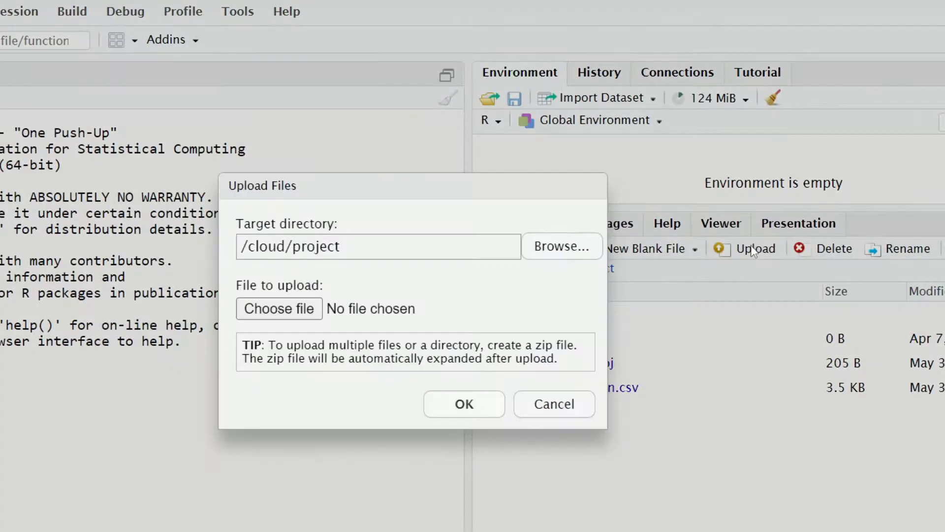
left_click(278, 309)
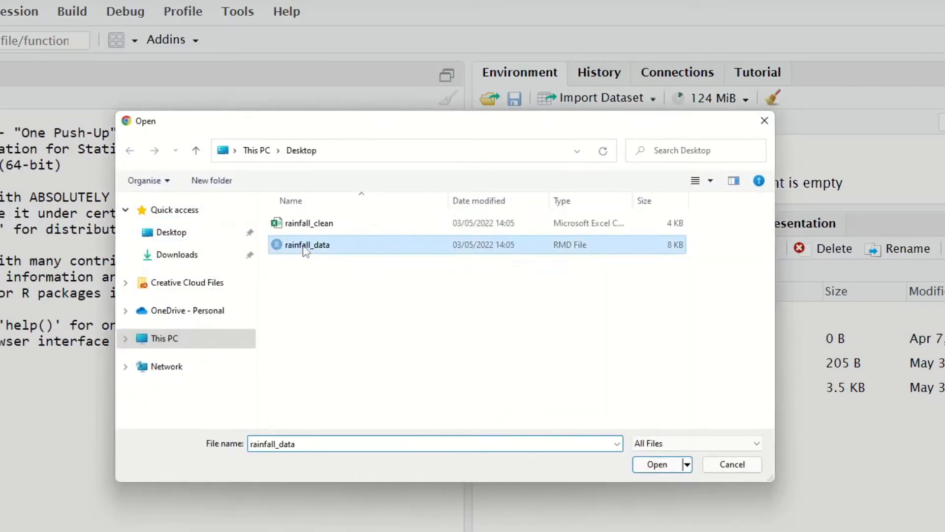
left_click(657, 463)
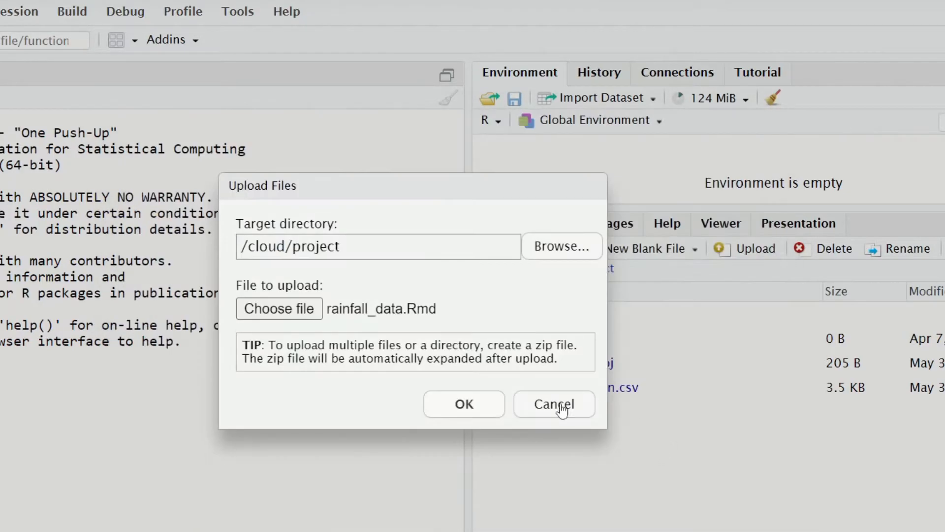
left_click(464, 404)
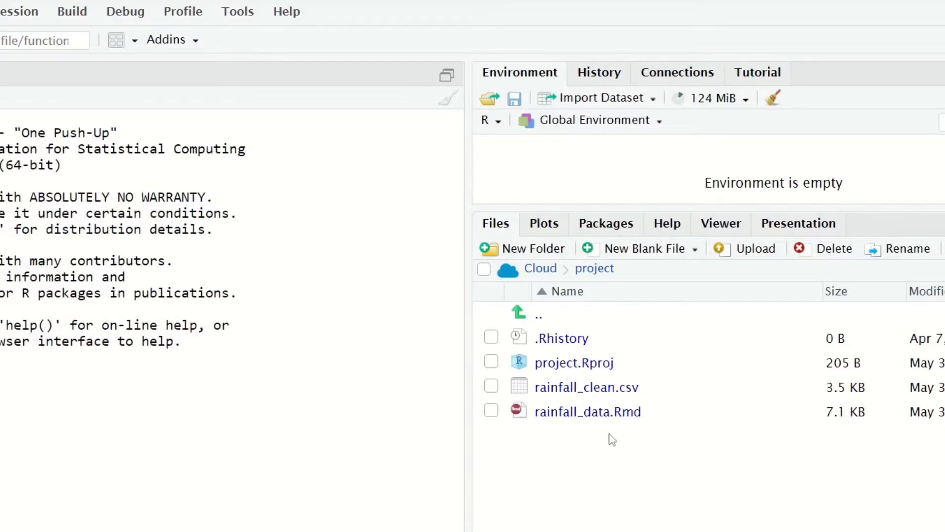
mouse_move(620, 448)
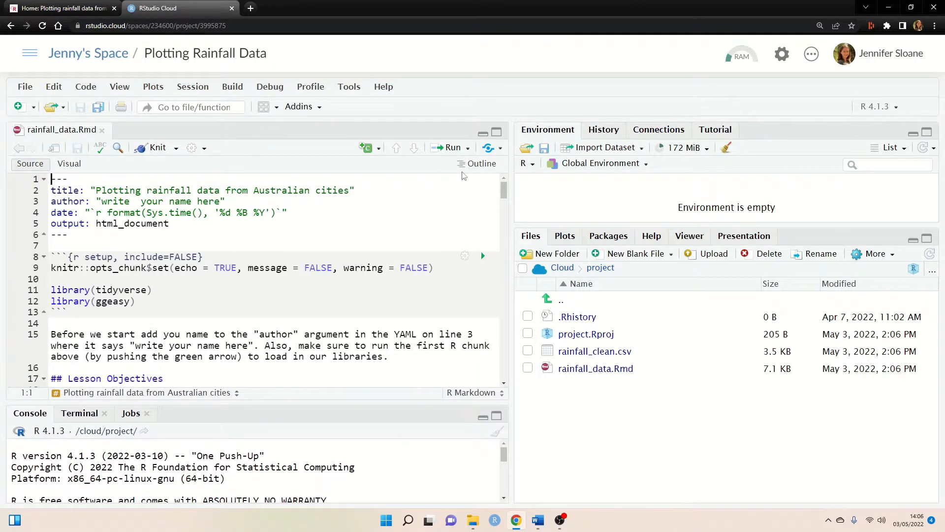
Step: Show the section outline of the opened rainfall_data.Rmd file
left_click(479, 164)
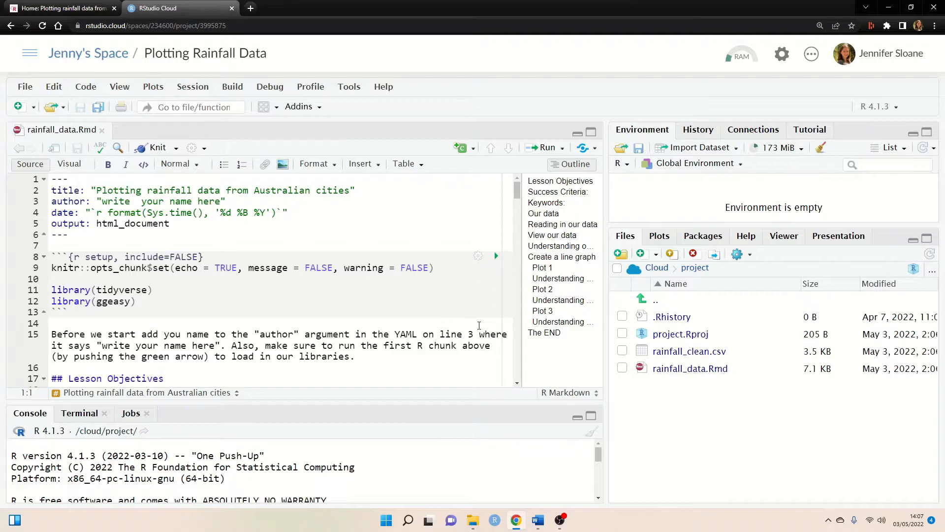
mouse_move(499, 268)
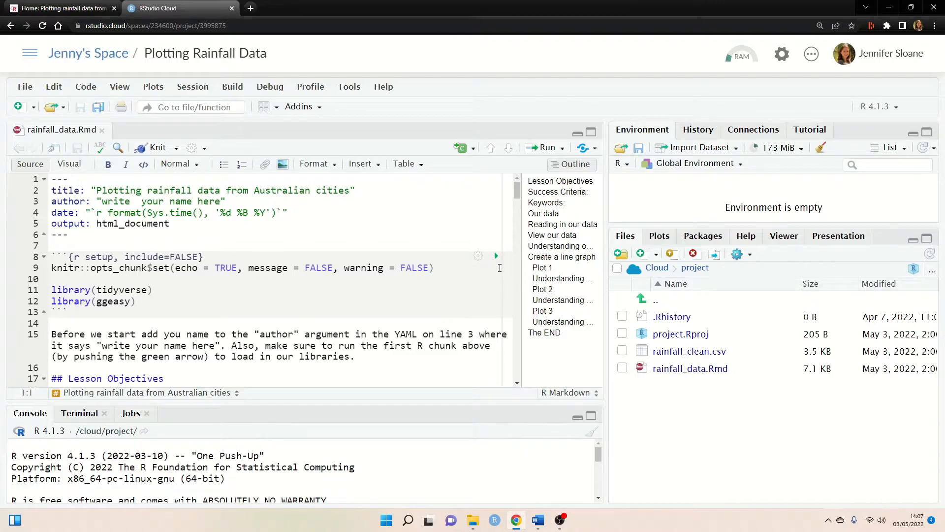
mouse_move(496, 258)
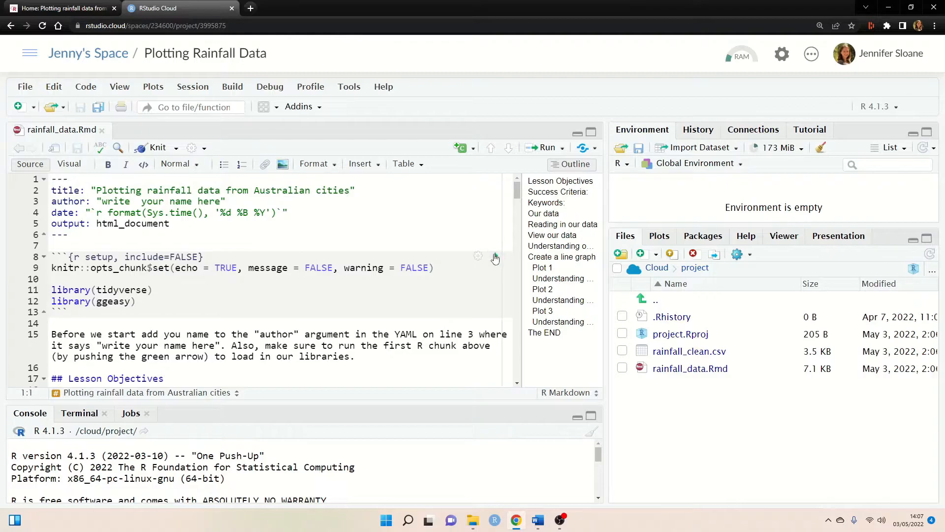
Step: Run the setup chunk loading tidyverse and ggeasy, then jump to 'Reading in our data'
left_click(494, 256)
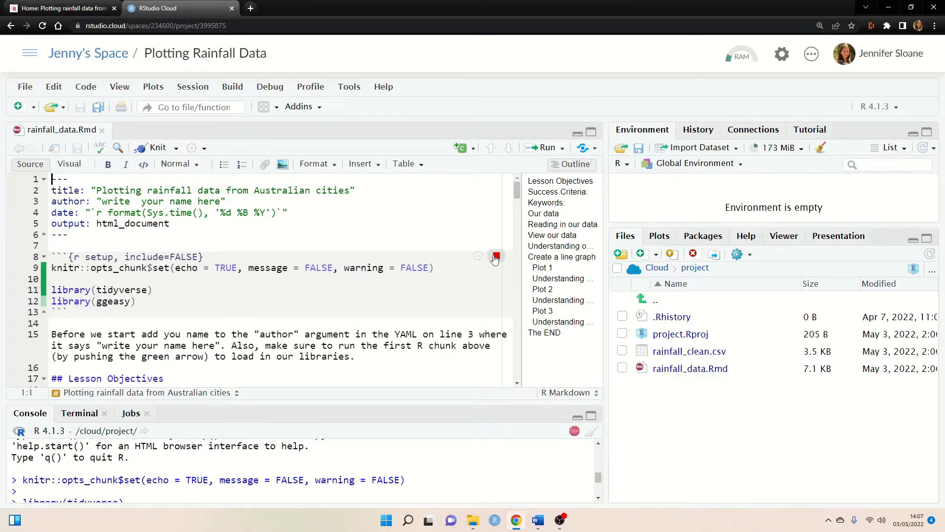
left_click(495, 256)
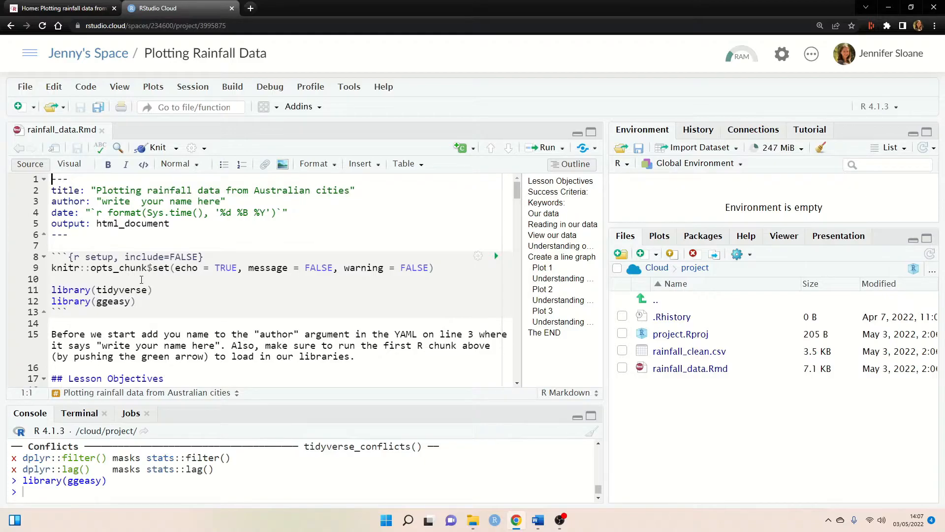
left_click(122, 301)
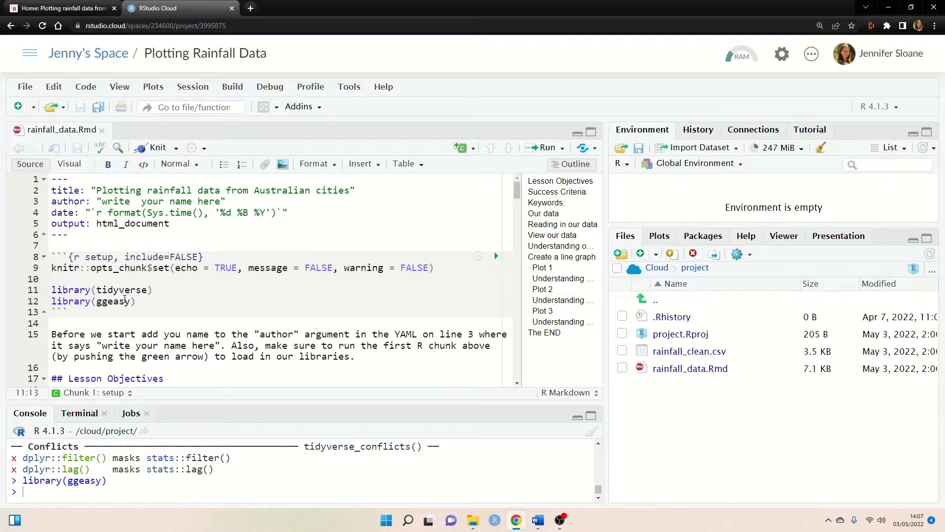
left_click(295, 333)
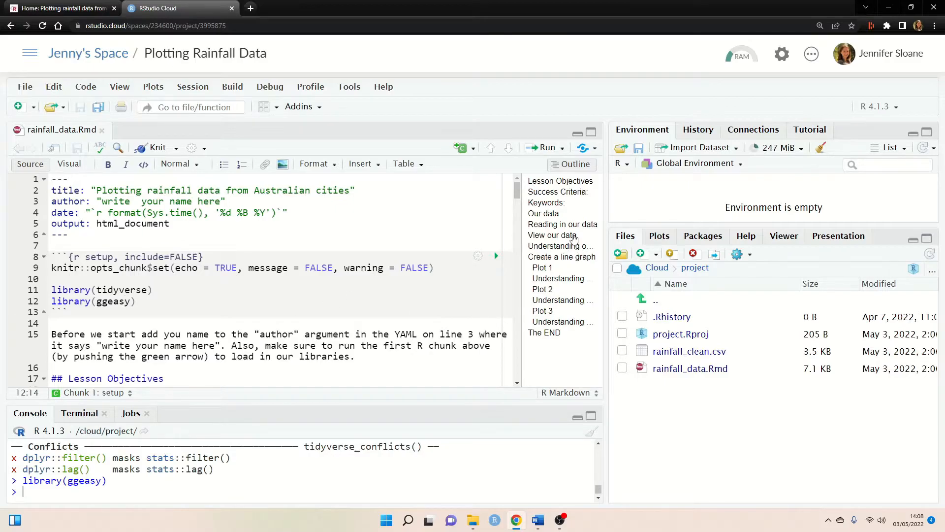
left_click(562, 224)
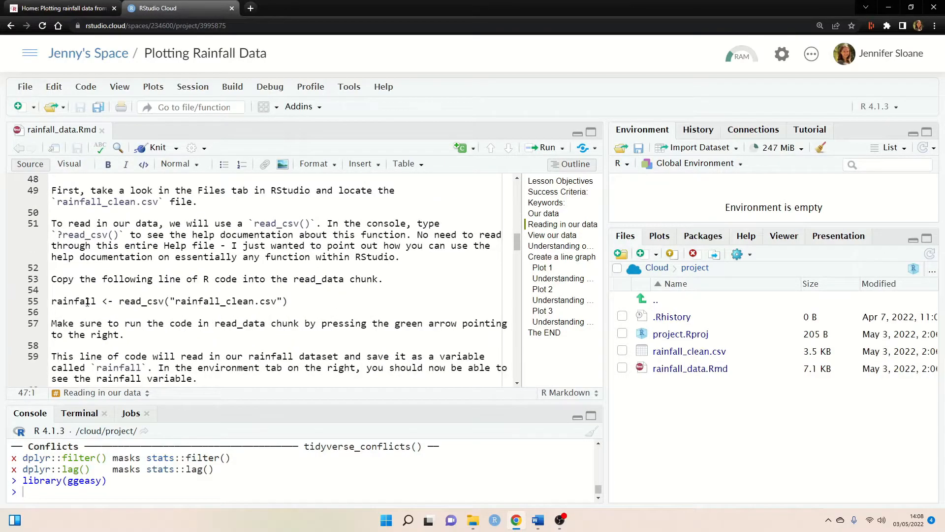
Step: Add rainfall <- read_csv("rainfall_clean.csv") to the read_data chunk and run it
triple_click(168, 302)
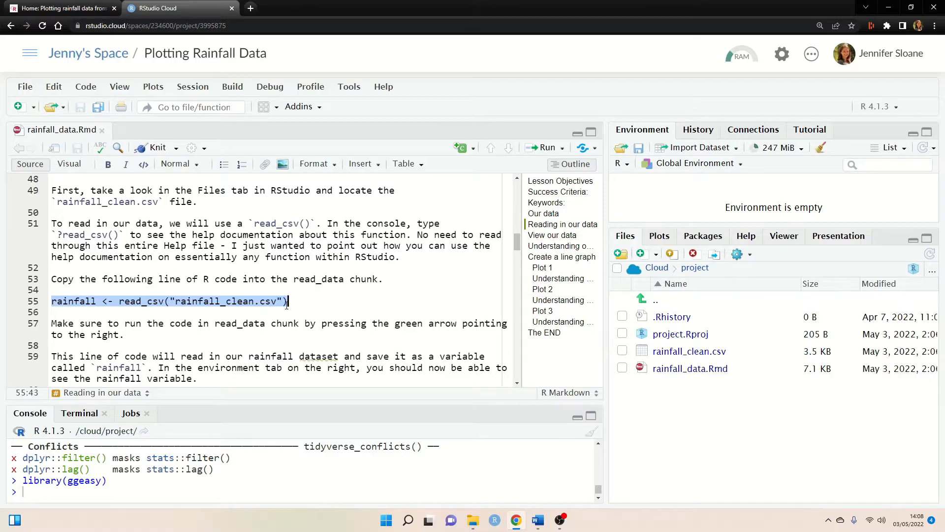
scroll("down", 3)
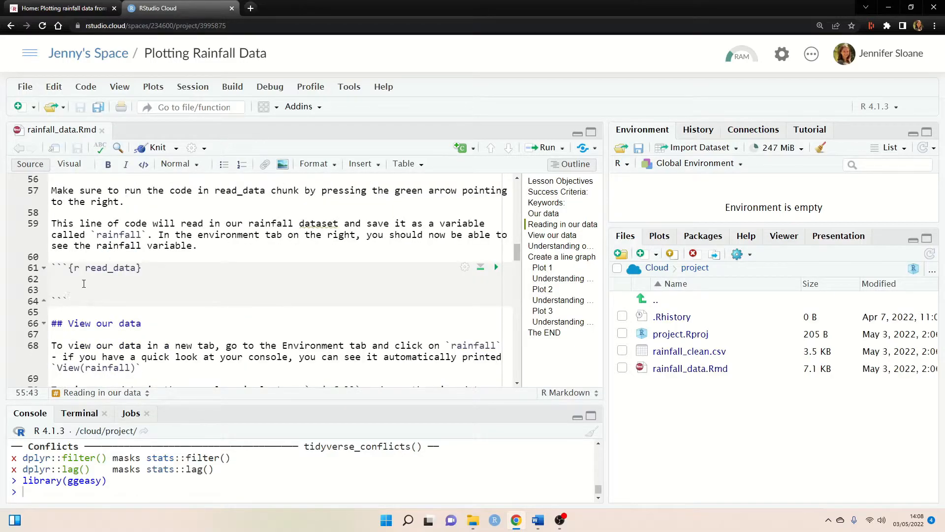
type("rainfall <- read_csv(\"rainfall_clean.csv\")")
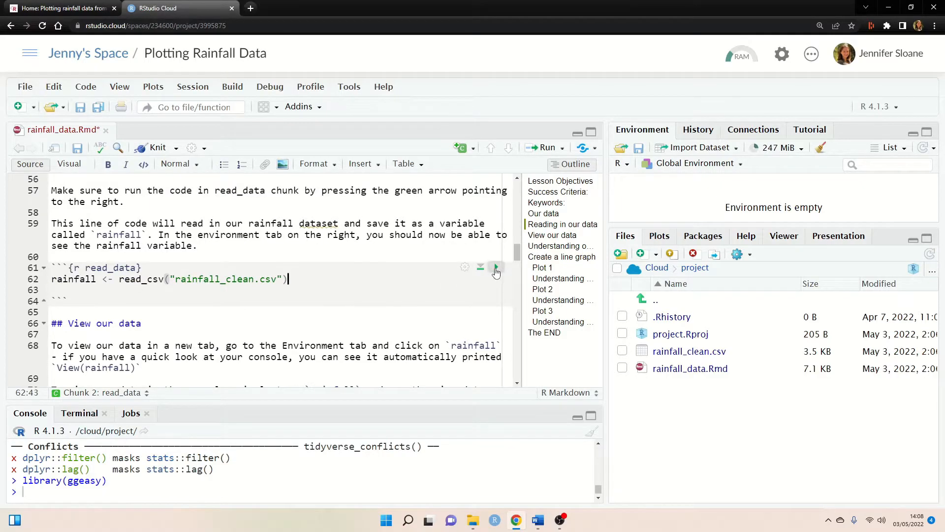
left_click(496, 267)
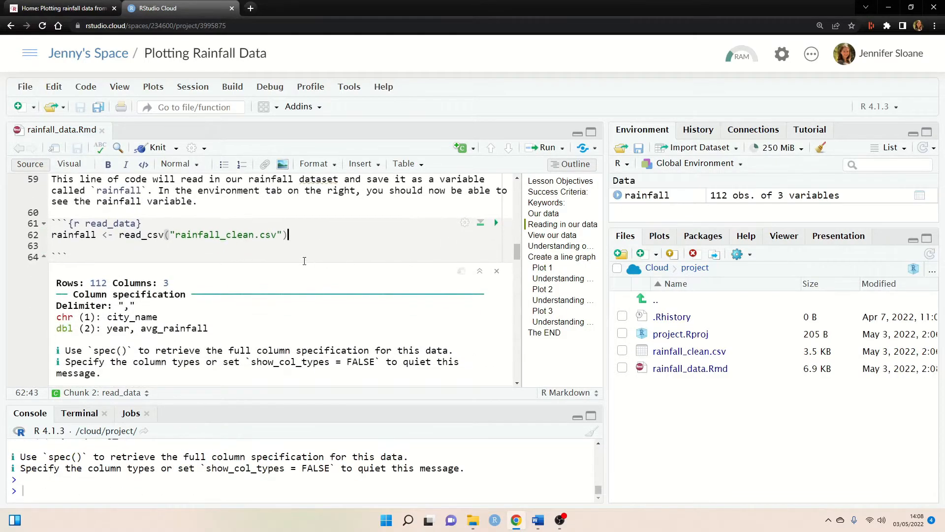
Step: Point out read_csv and the file name, then print rainfall in the console
double_click(140, 235)
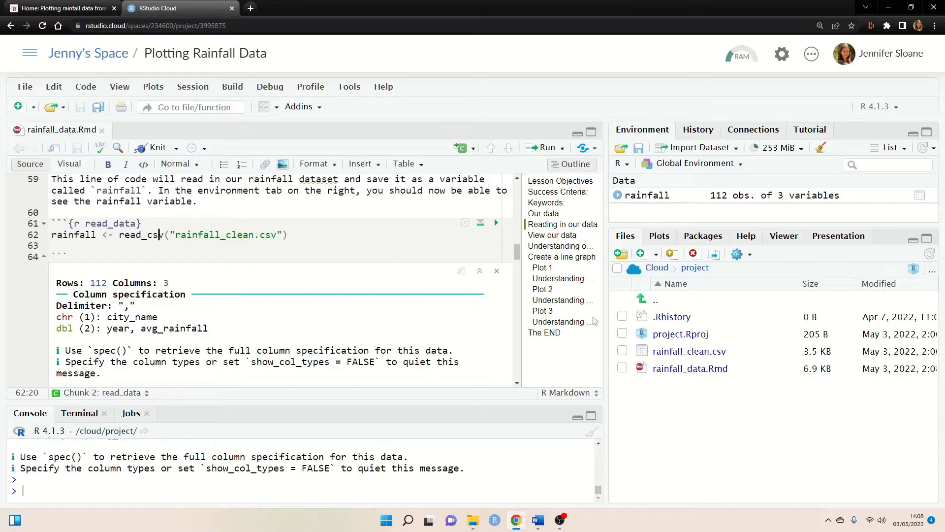
double_click(226, 235)
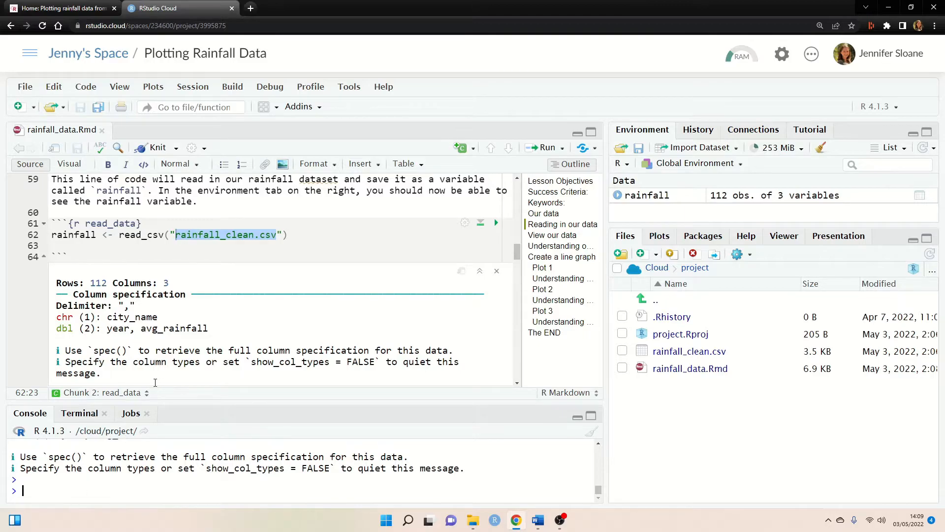
type("rainfall")
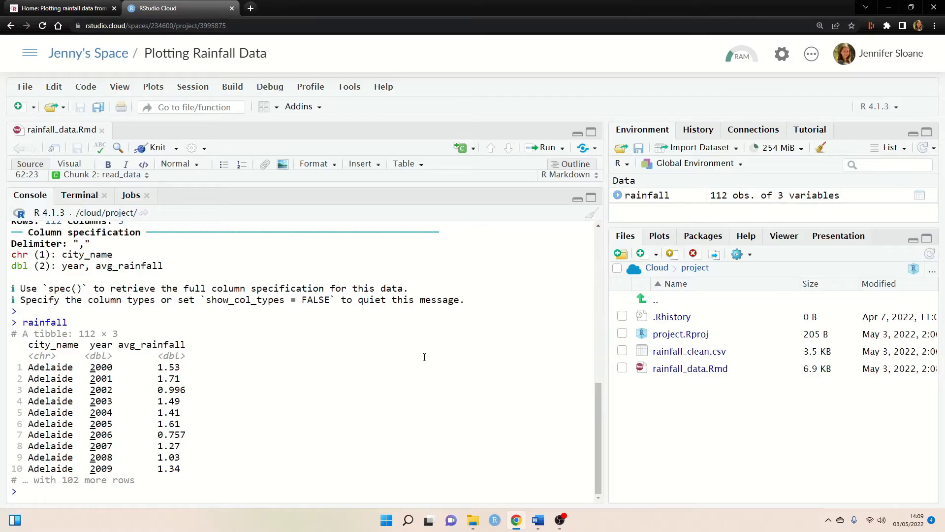
mouse_move(445, 329)
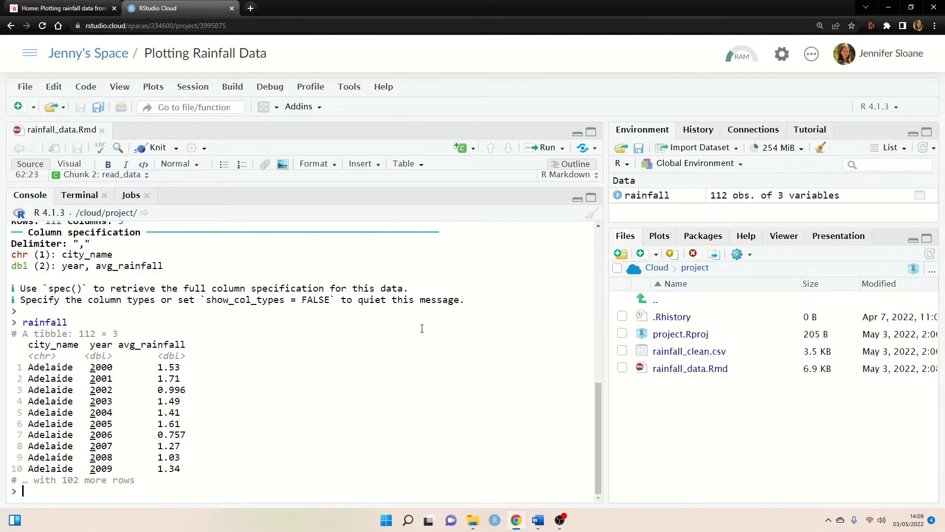
mouse_move(515, 41)
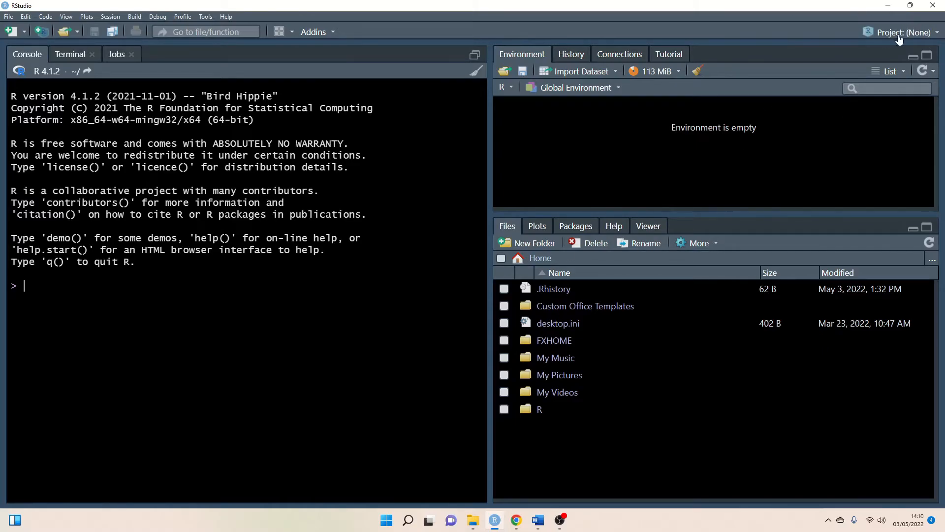
Step: Start the New Project wizard from the Project: (None) menu in desktop RStudio
left_click(904, 33)
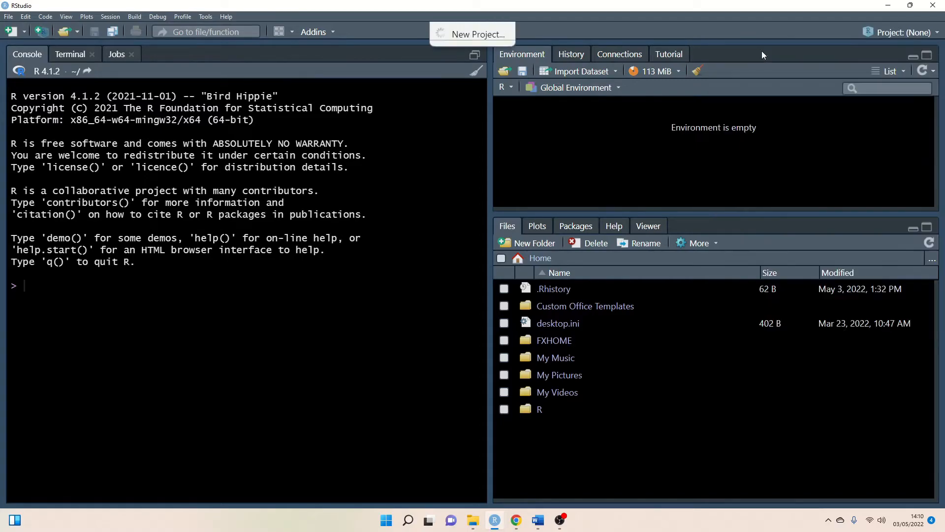
left_click(472, 33)
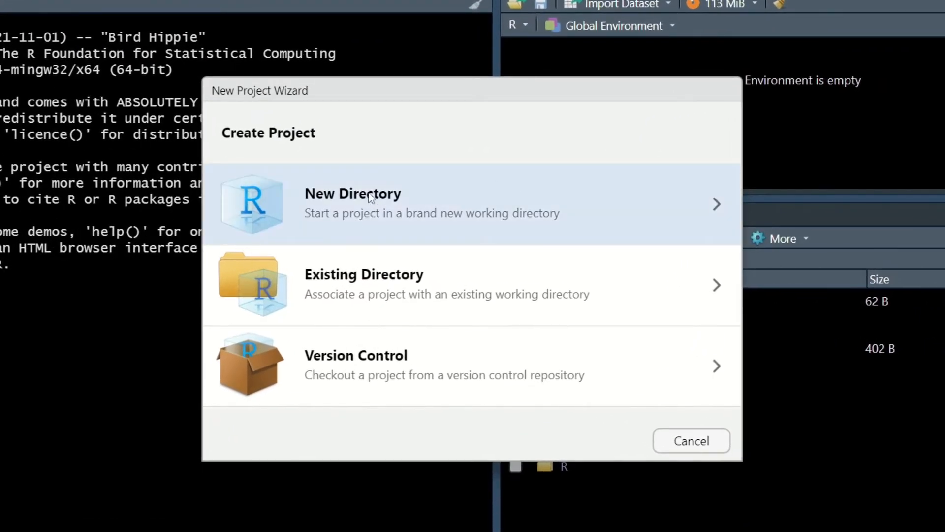
Step: Create a plain New Directory project named Rainfall_Data under the Desktop
left_click(352, 203)
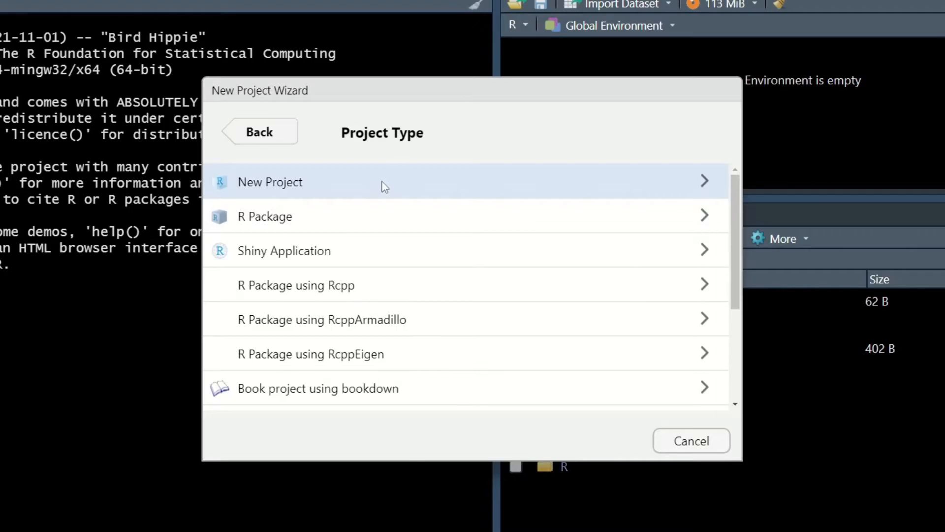
left_click(270, 182)
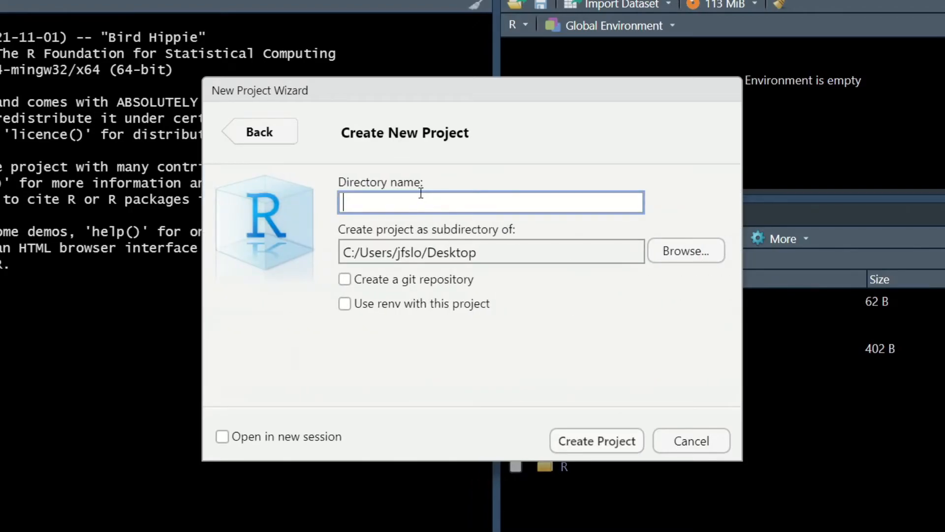
type("Rainfall_Data")
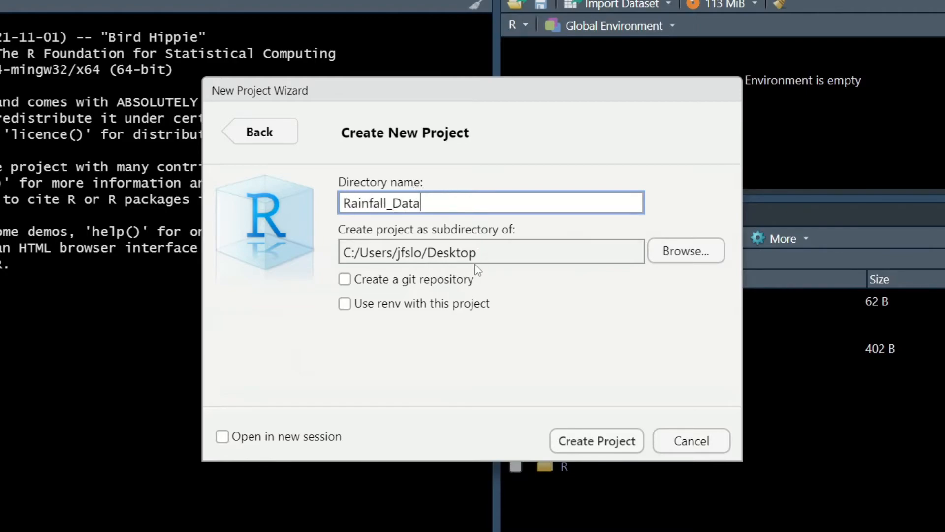
double_click(452, 252)
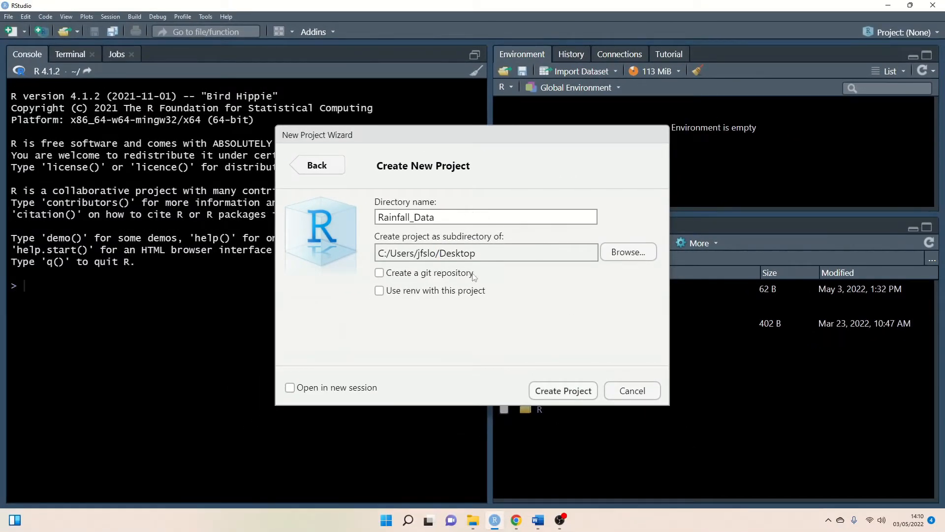
left_click(561, 390)
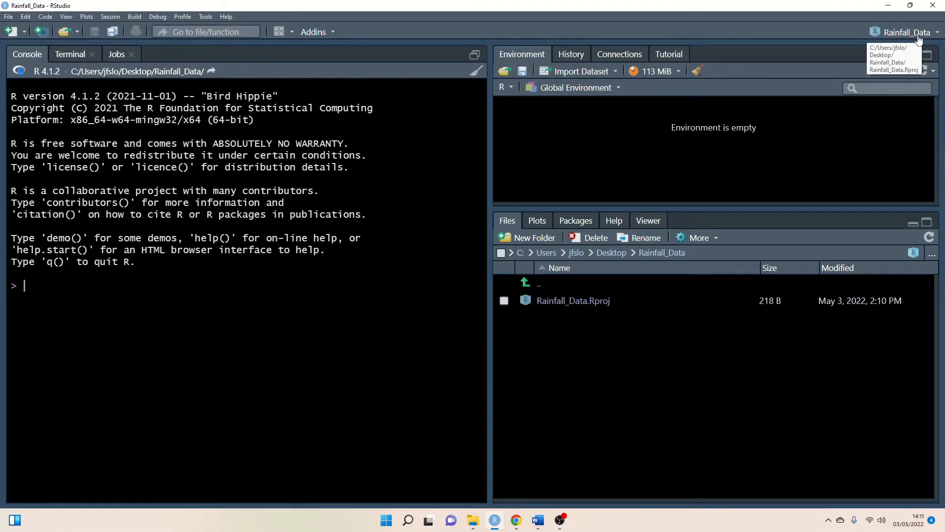
mouse_move(537, 337)
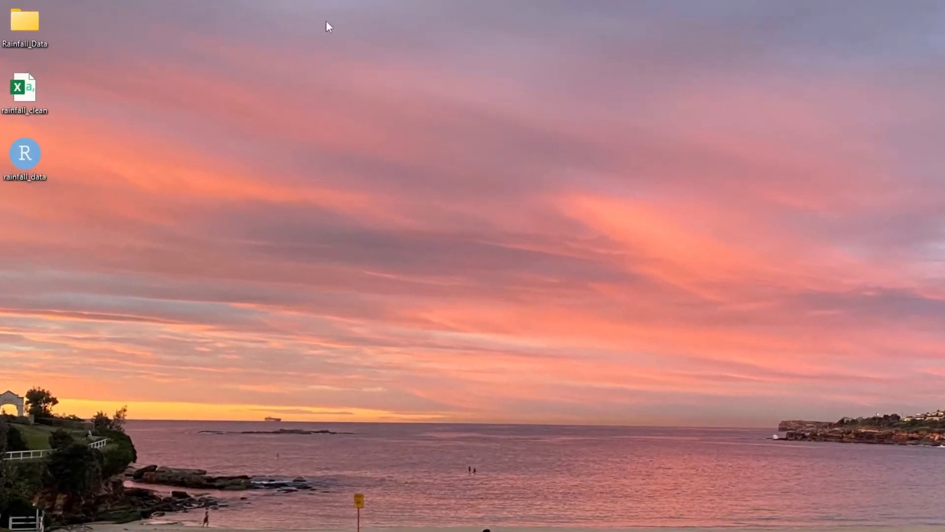
Step: Open the Rainfall_Data desktop folder and put rainfall_clean and rainfall_data inside it
left_click(24, 21)
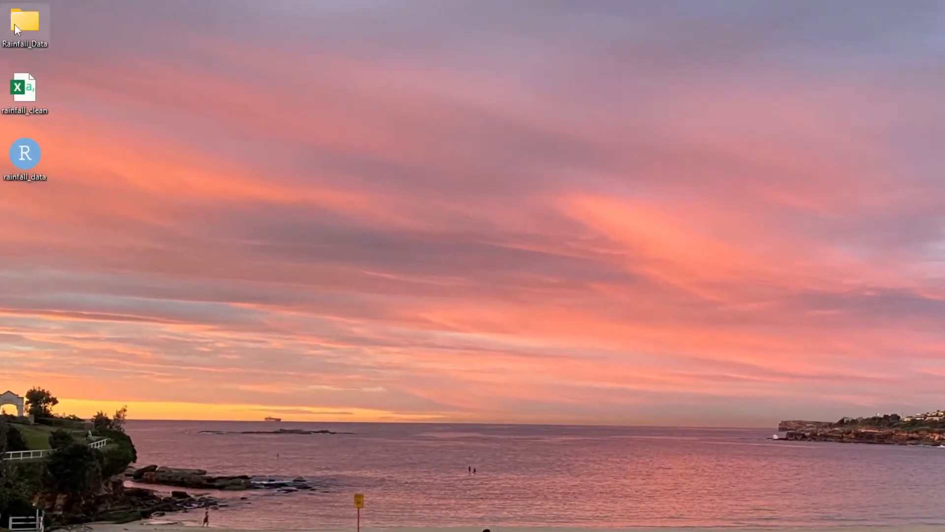
mouse_move(35, 31)
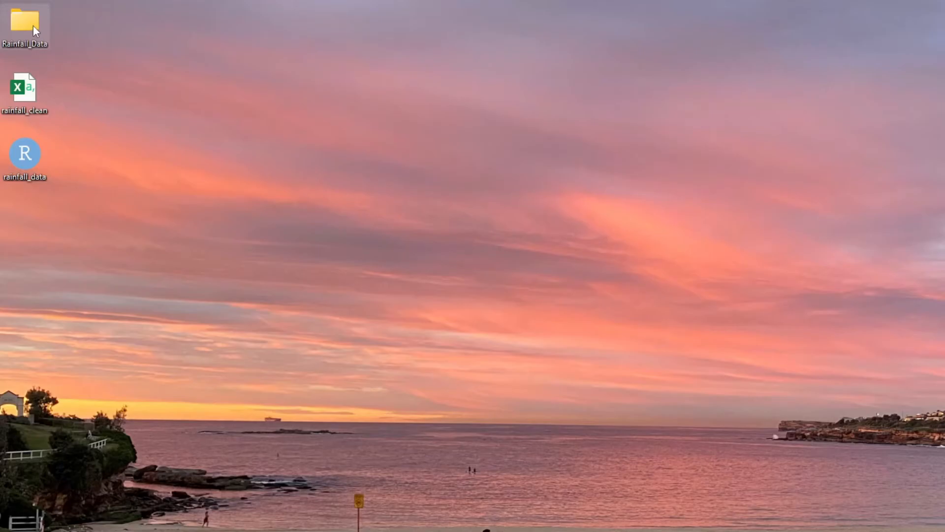
double_click(26, 23)
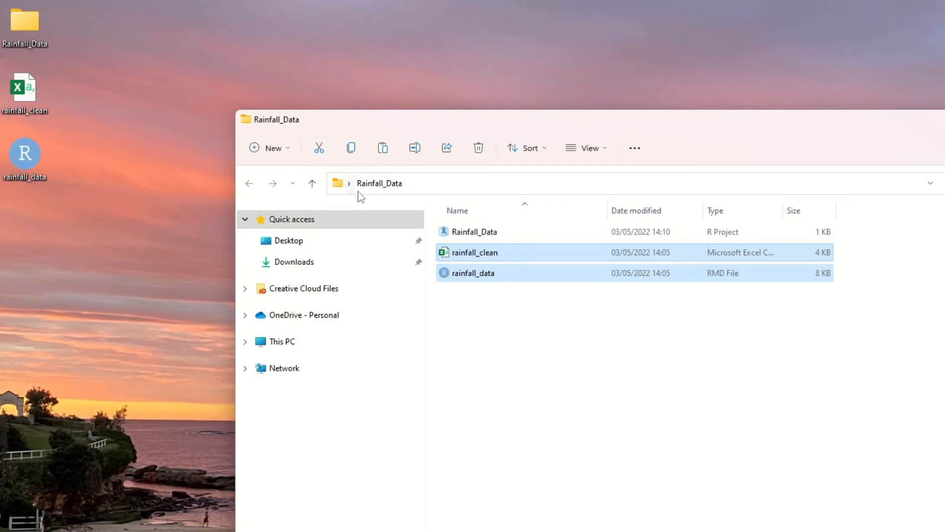
mouse_move(565, 342)
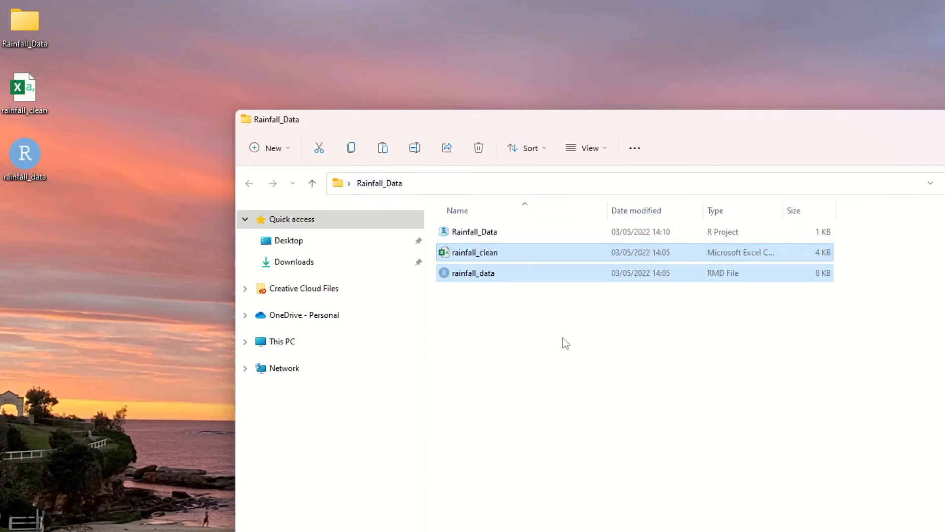
double_click(474, 232)
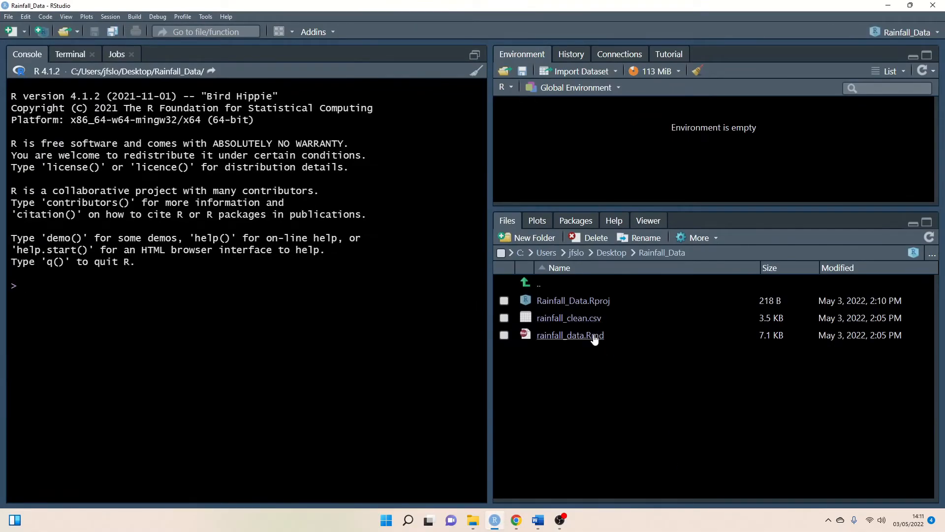
mouse_move(570, 335)
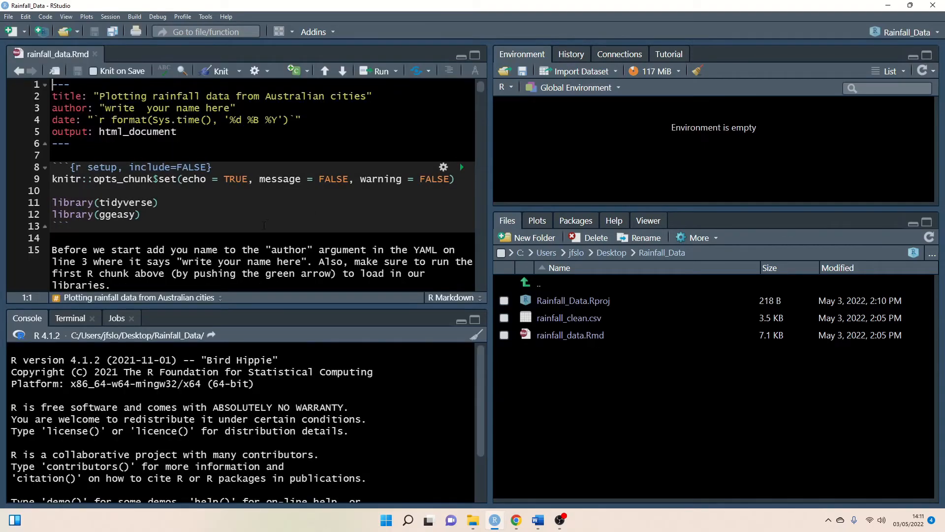
Step: Run the setup chunk in rainfall_data.Rmd to load tidyverse and ggeasy, then reach the read_data chunk
left_click(122, 202)
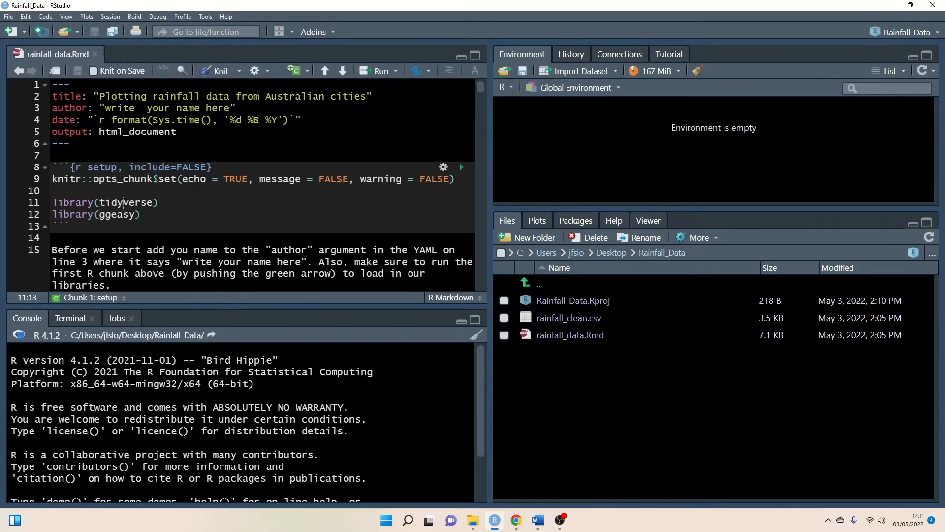
double_click(115, 215)
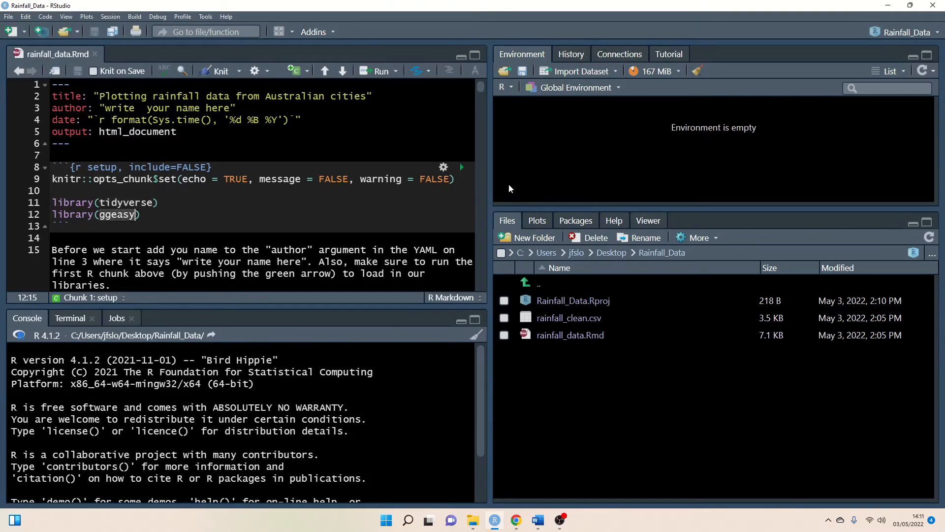
left_click(461, 167)
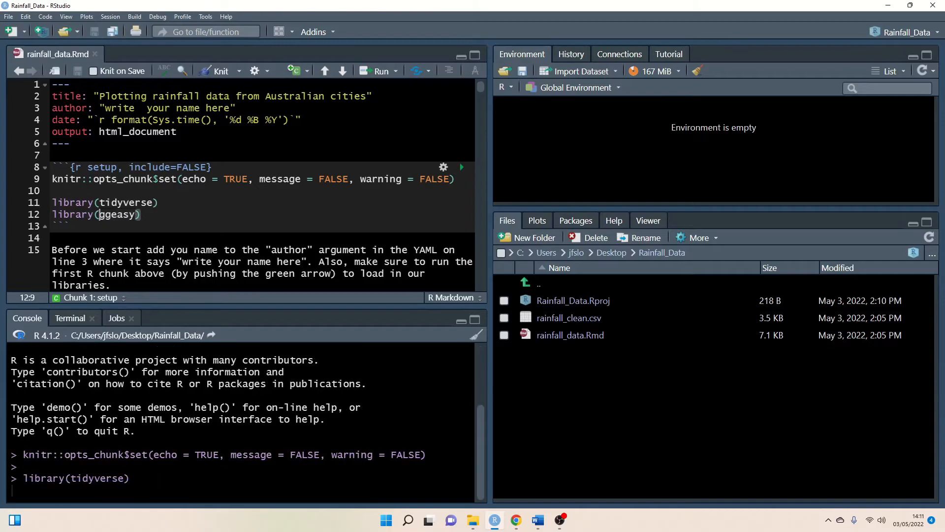
scroll("down", 3)
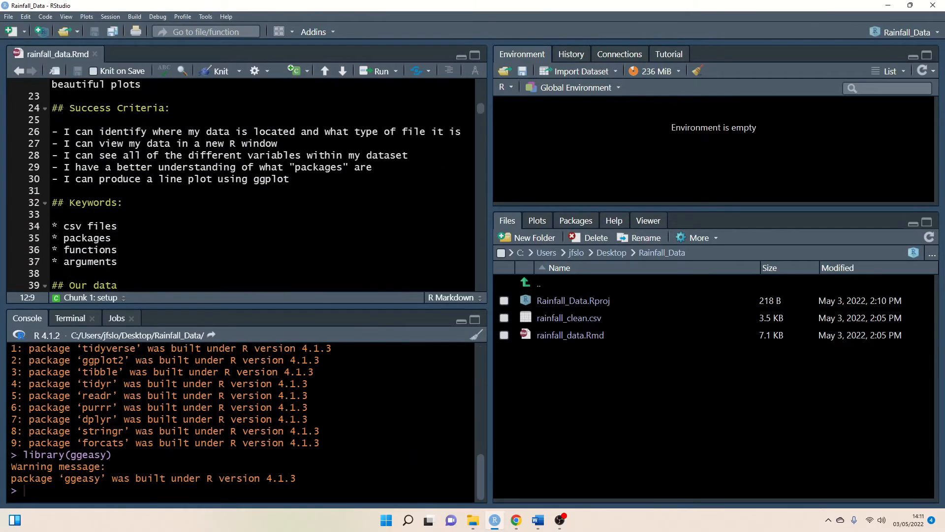
scroll("down", 3)
type("rainfall <- read_csv(\"rainfall_clean.csv\")")
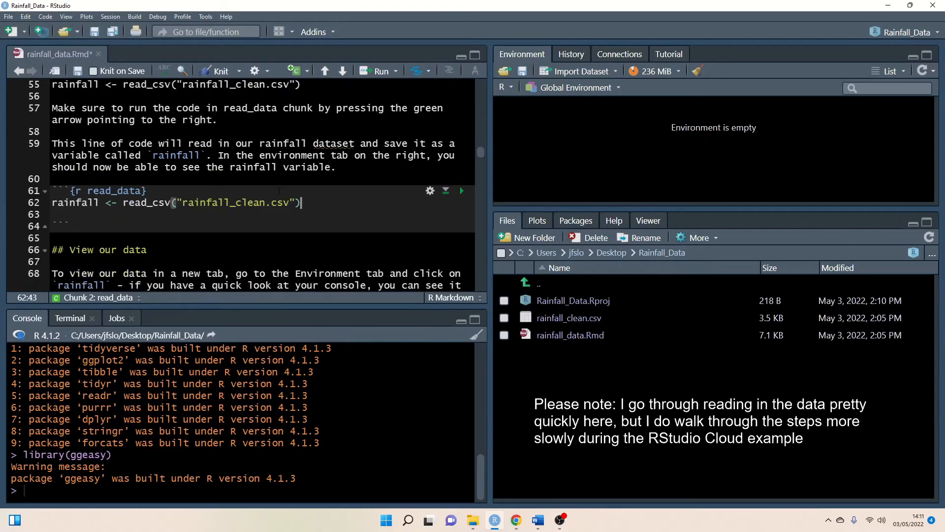
Step: Run the read_data chunk so read_csv loads rainfall_clean.csv into rainfall (112 obs, 3 variables)
left_click(462, 190)
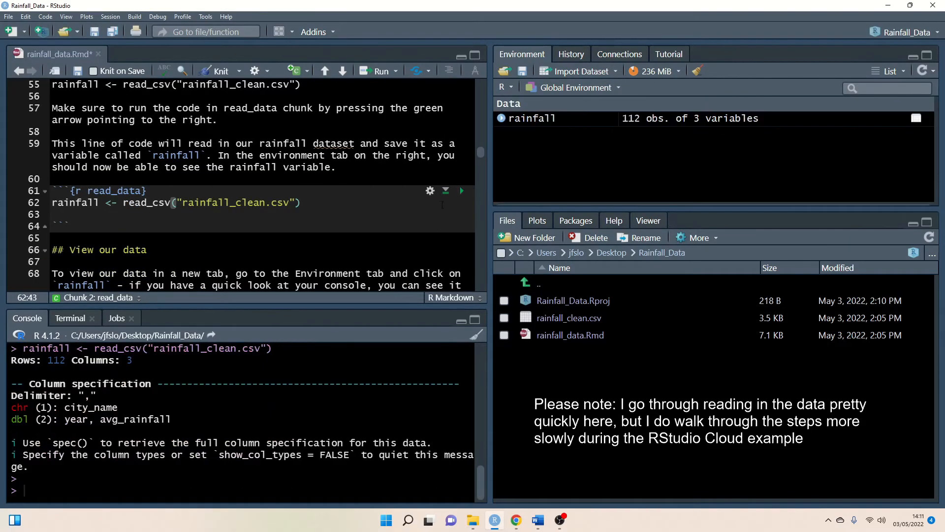
type("ra")
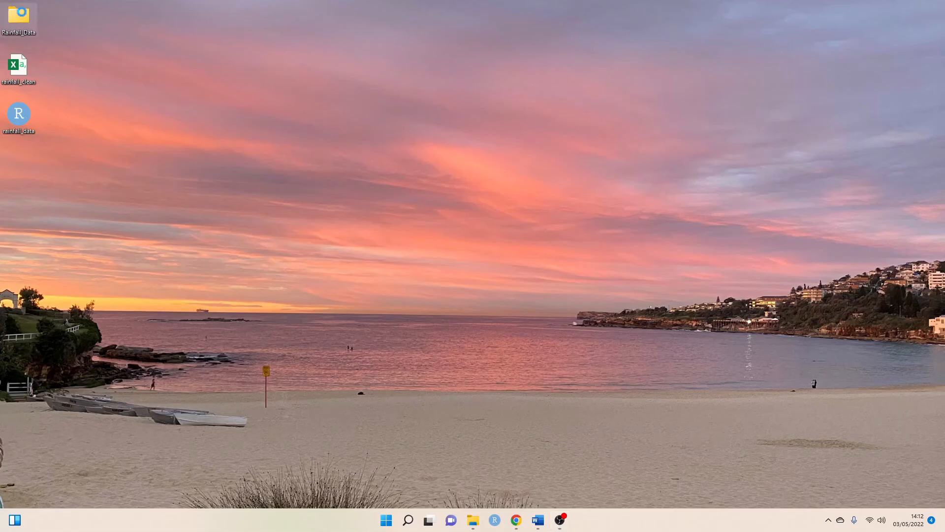
Step: Relaunch RStudio by opening Rainfall_Data.Rproj from the Rainfall_Data desktop folder
double_click(19, 15)
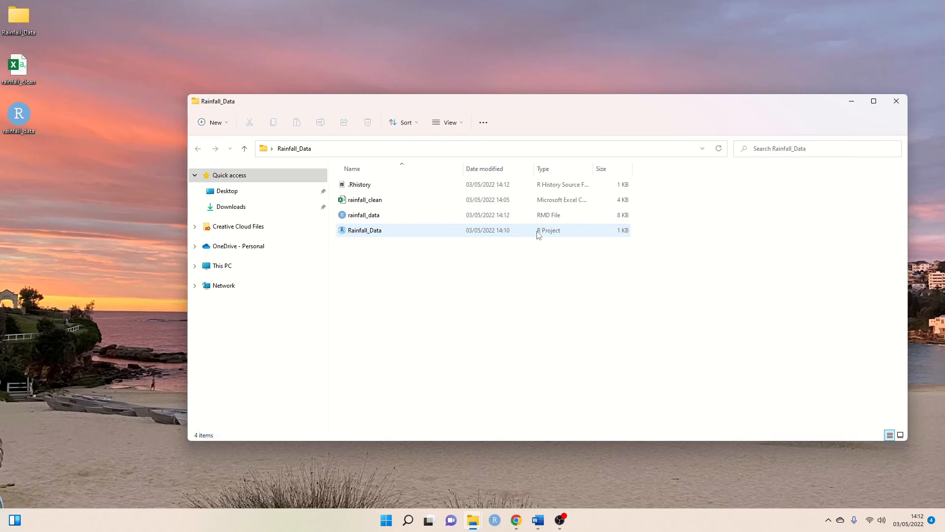
mouse_move(345, 236)
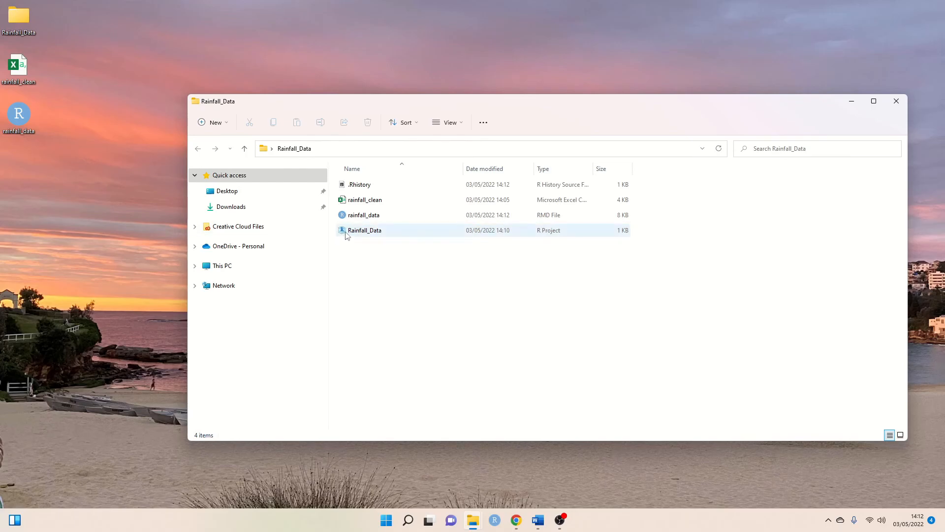
left_click(365, 230)
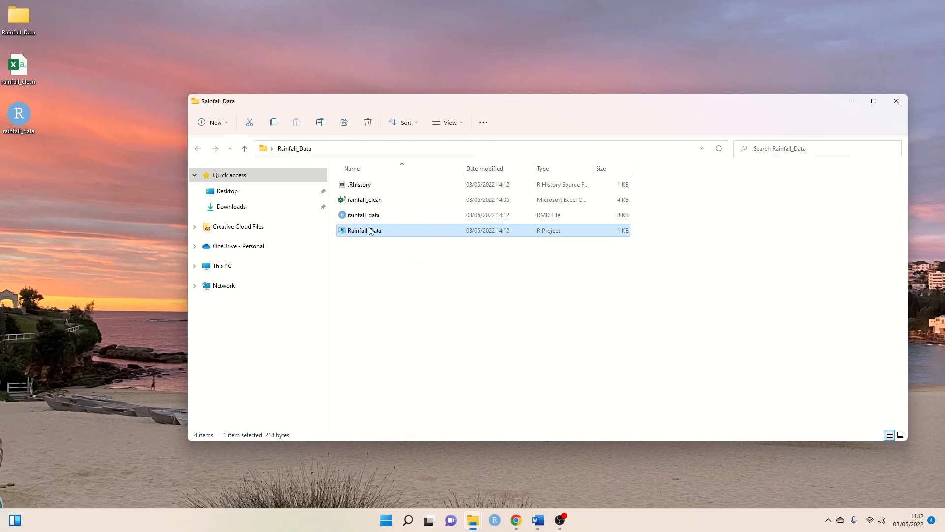
double_click(364, 230)
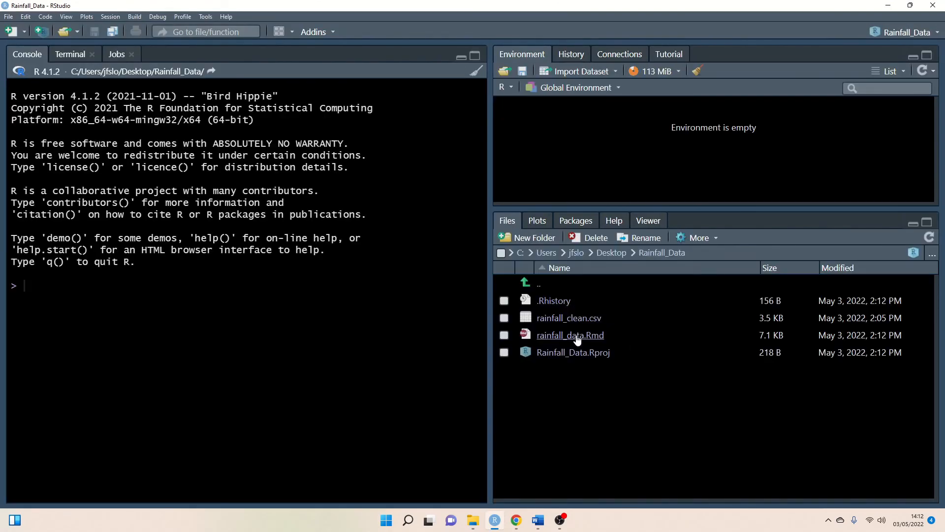